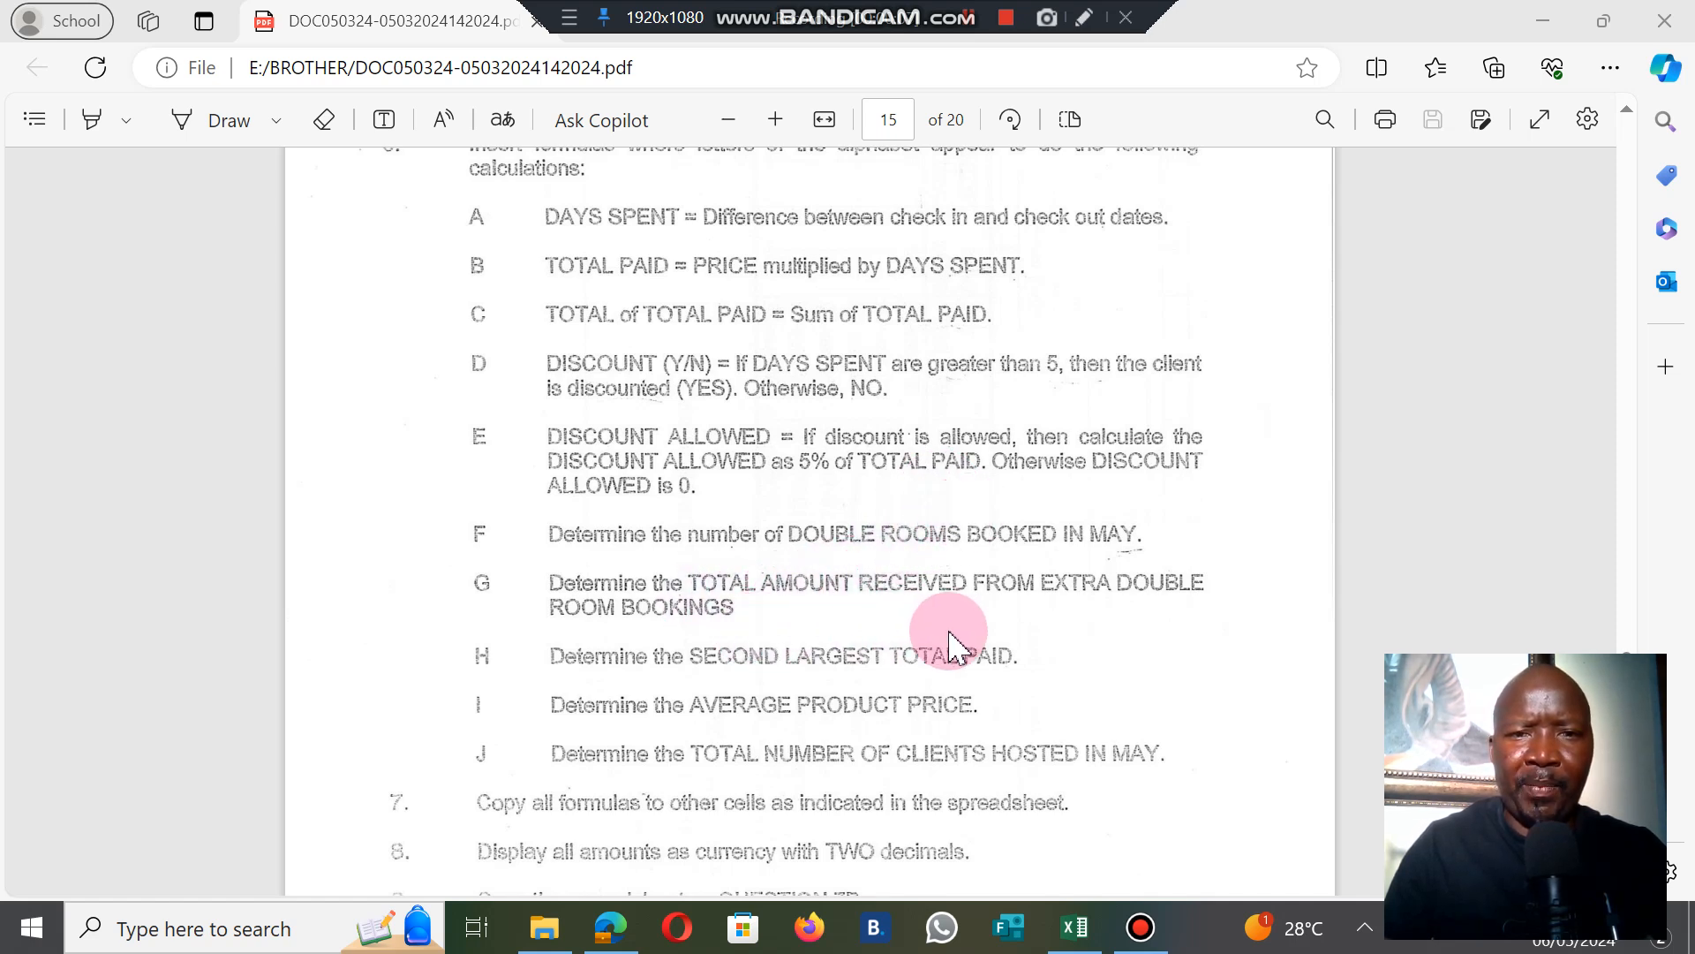
pyautogui.moveTo(1113, 448)
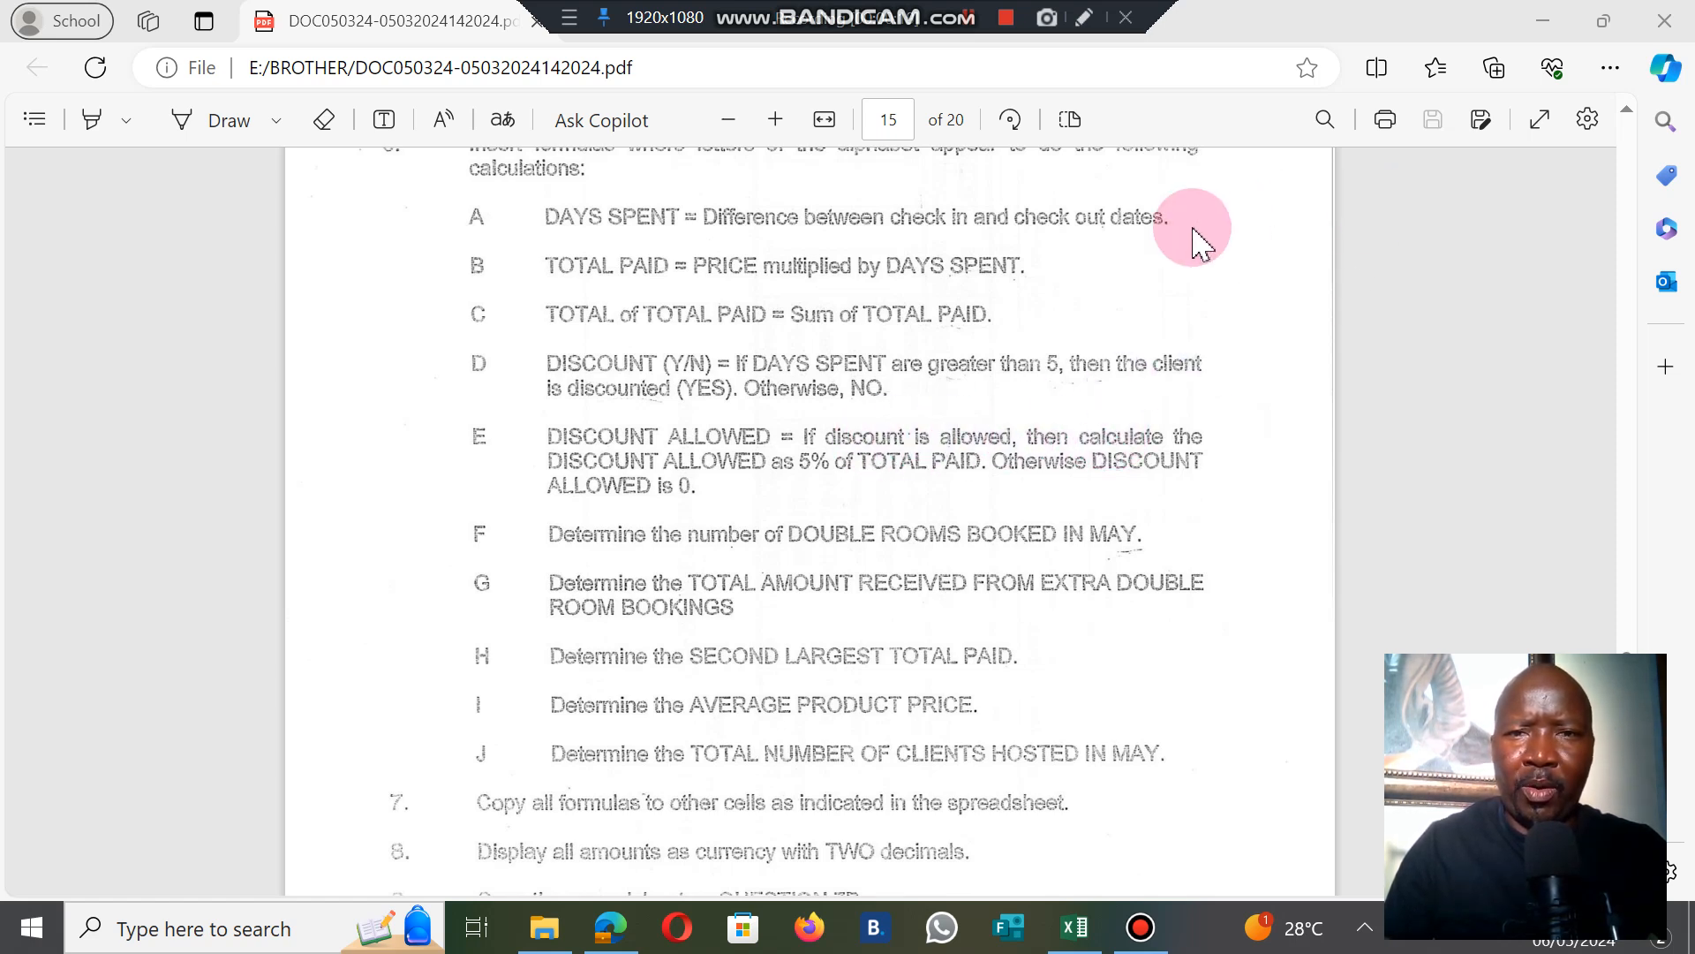
pyautogui.moveTo(1417, 163)
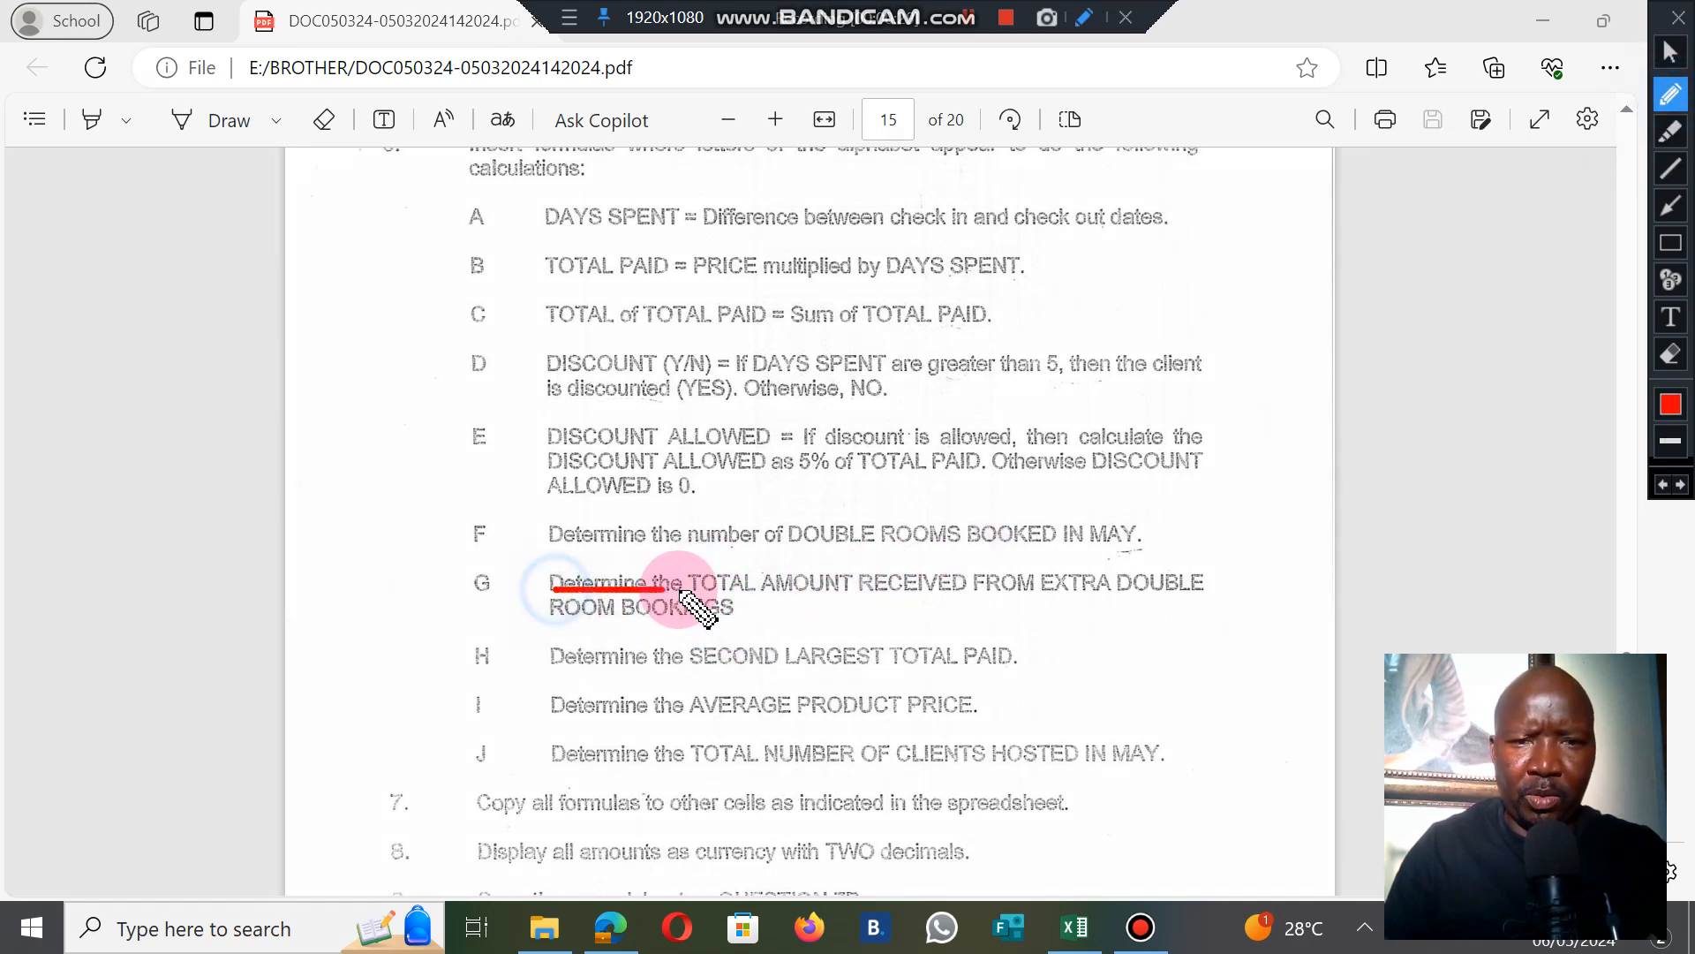
# Step: Drag across areas of the booking table on the worksheet
pyautogui.moveTo(551, 589); pyautogui.dragTo(909, 592)
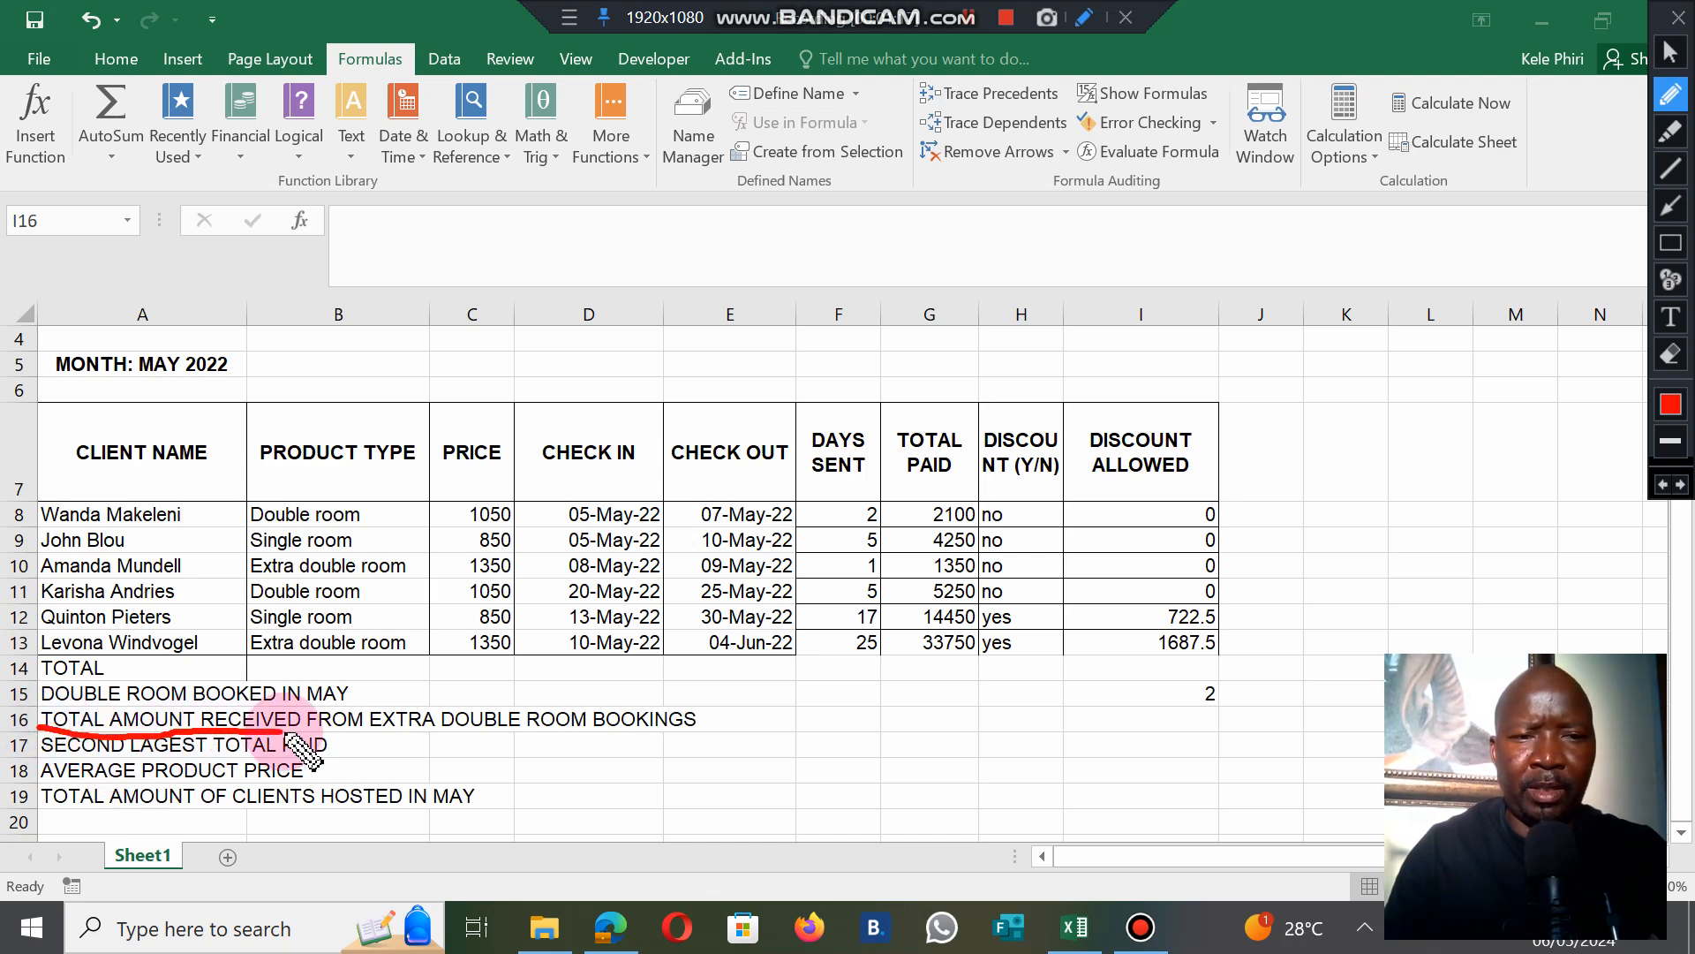
pyautogui.moveTo(292, 743); pyautogui.dragTo(649, 746)
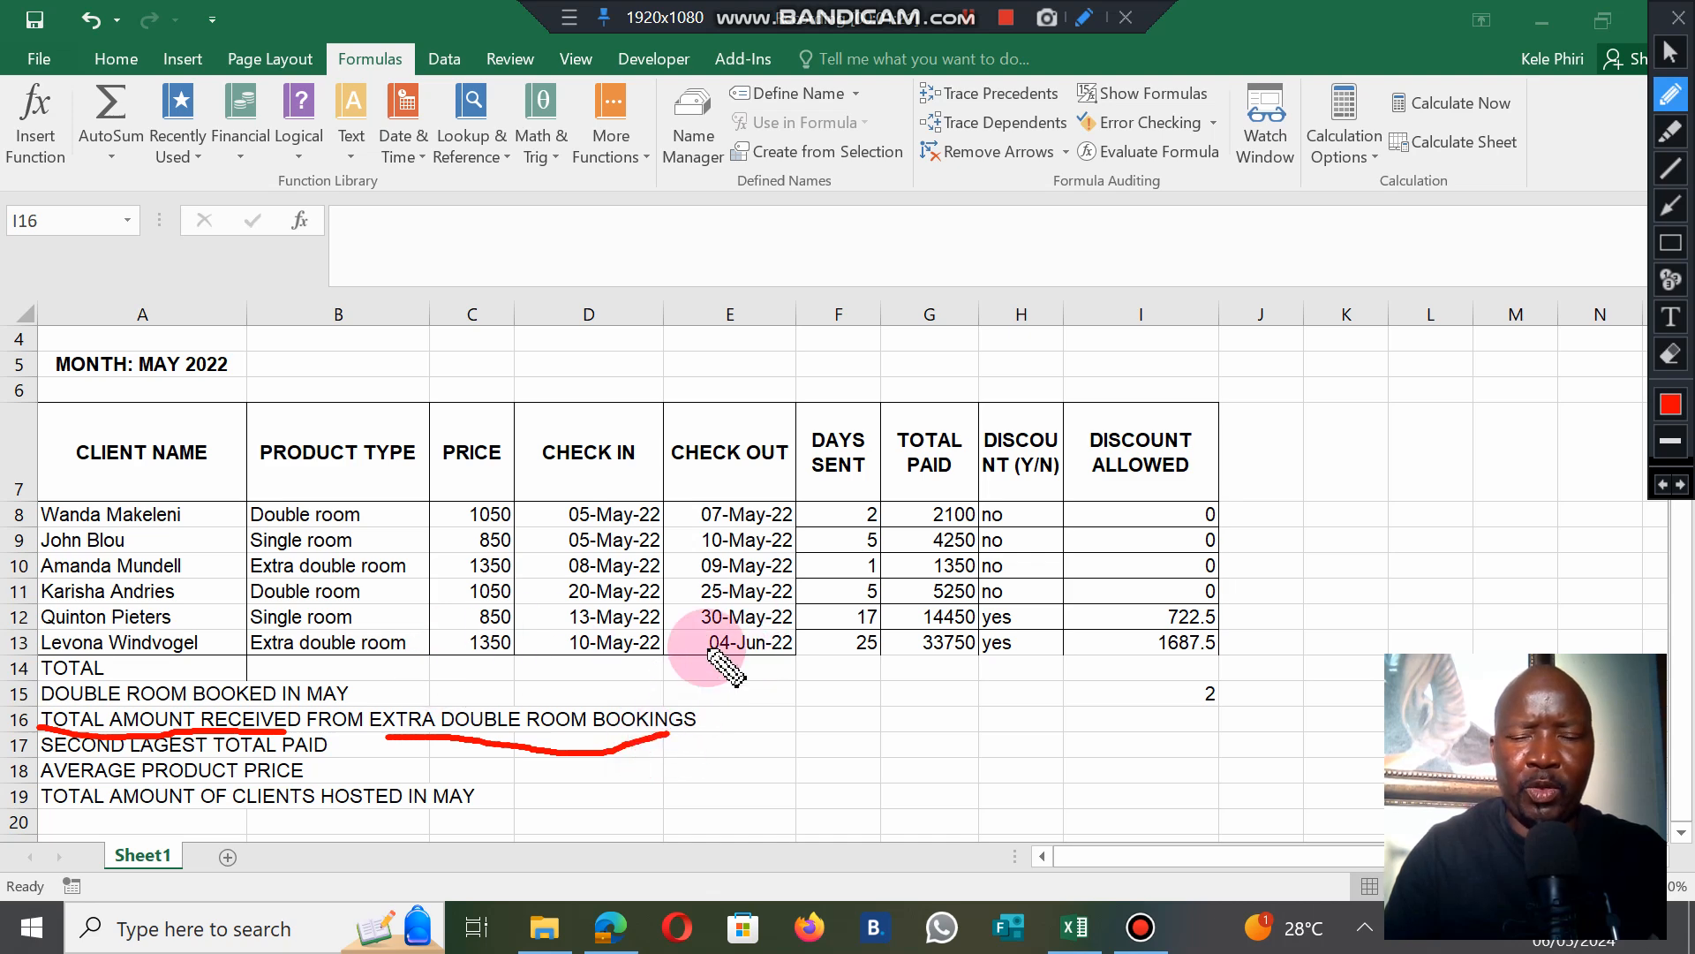
pyautogui.moveTo(384, 519)
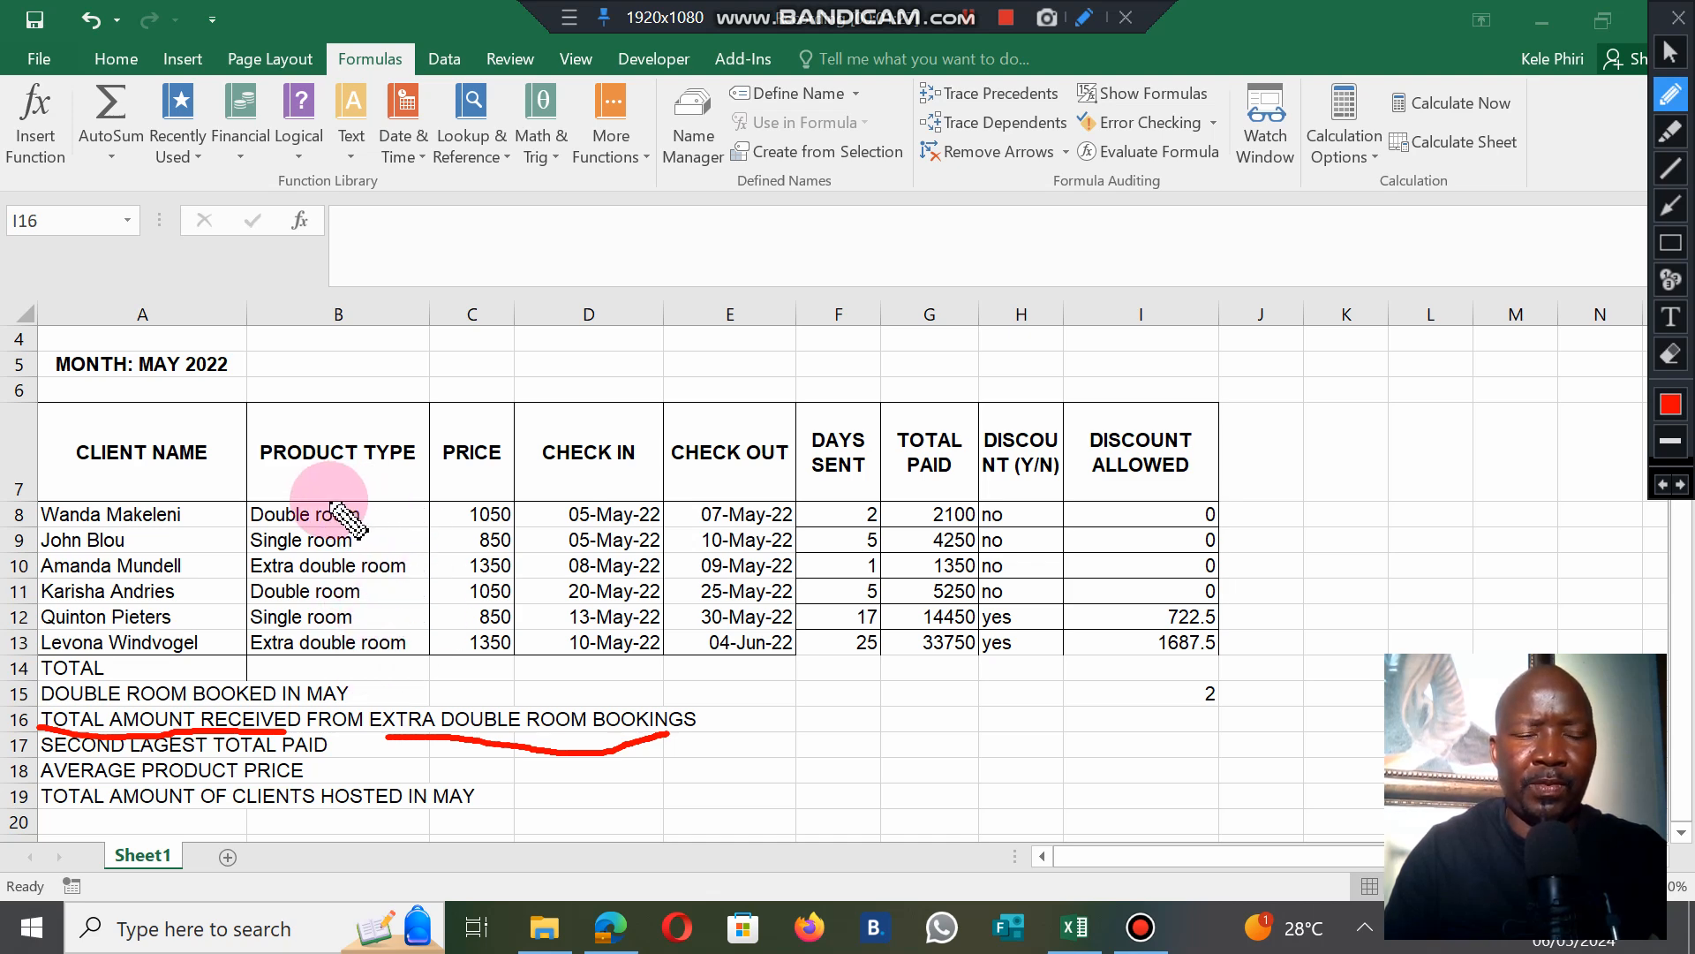
pyautogui.moveTo(592, 654)
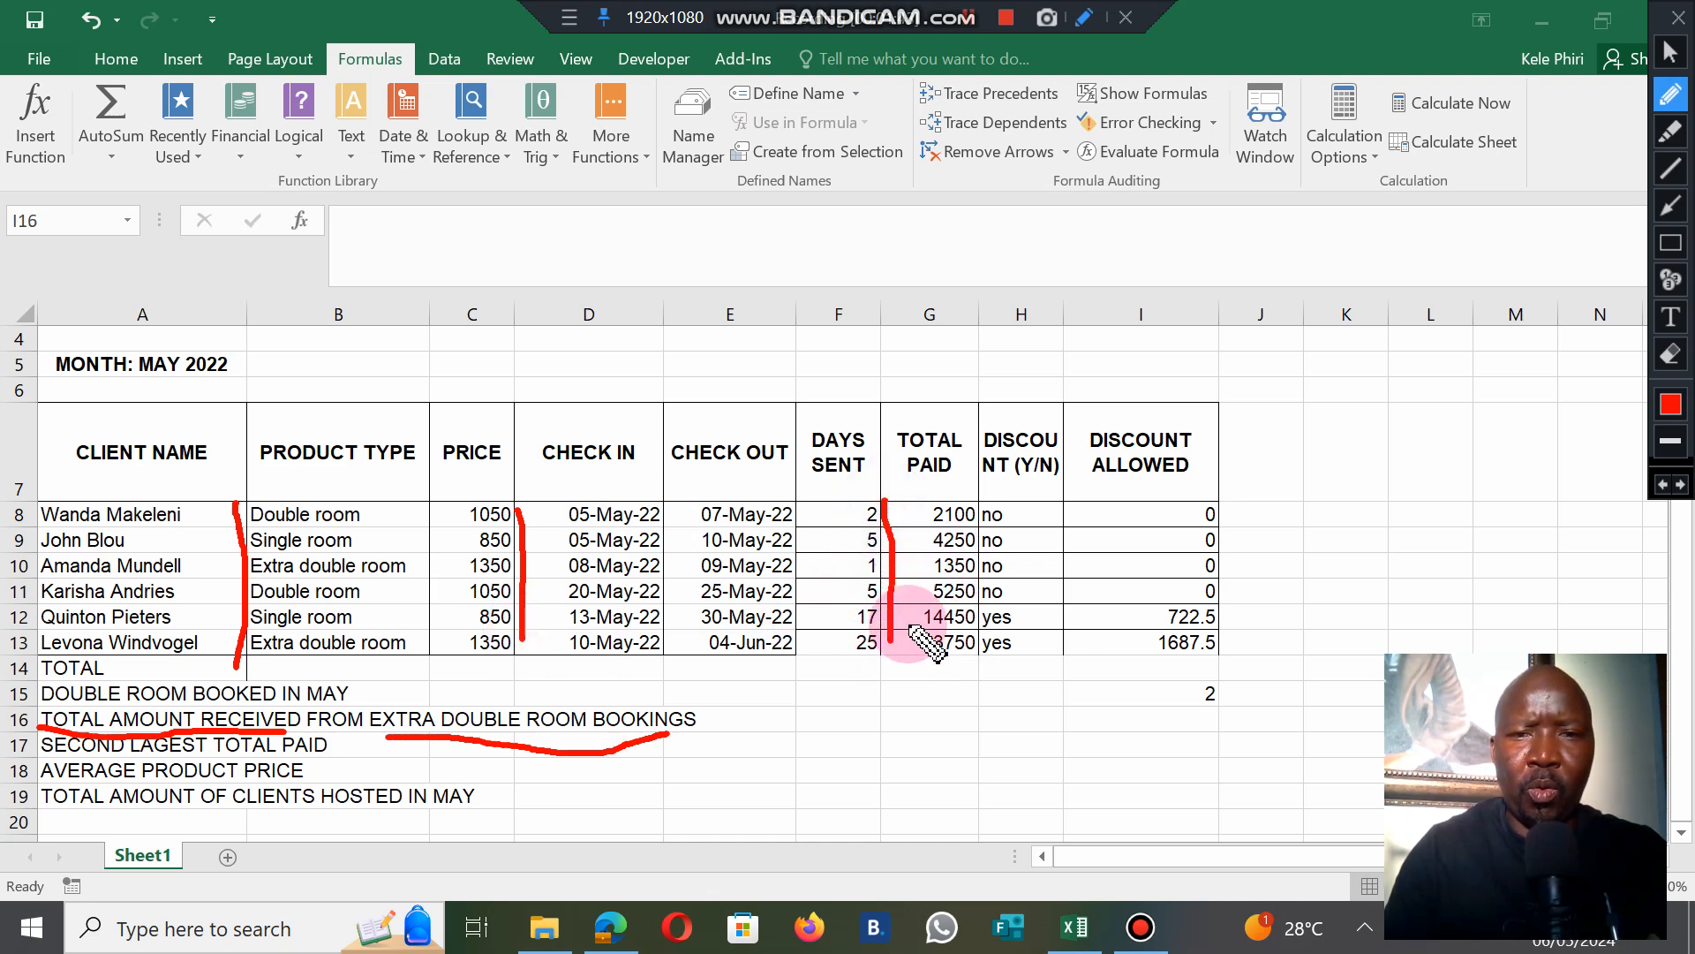
pyautogui.moveTo(930, 643); pyautogui.dragTo(957, 492)
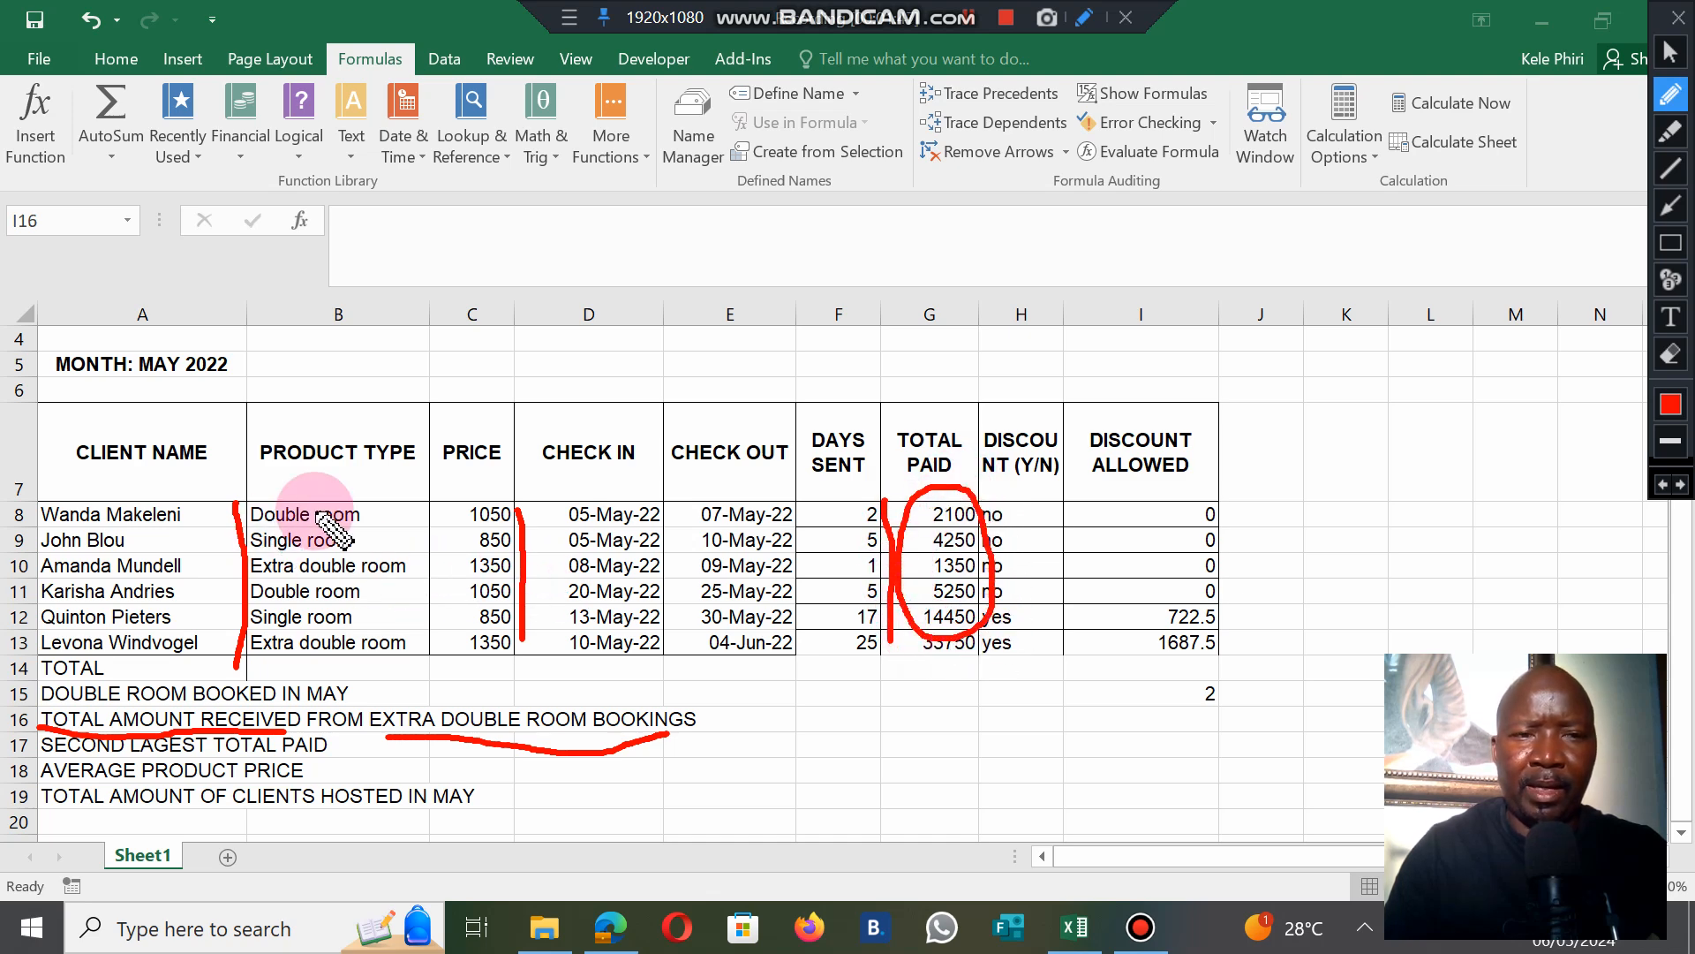
pyautogui.moveTo(335, 565)
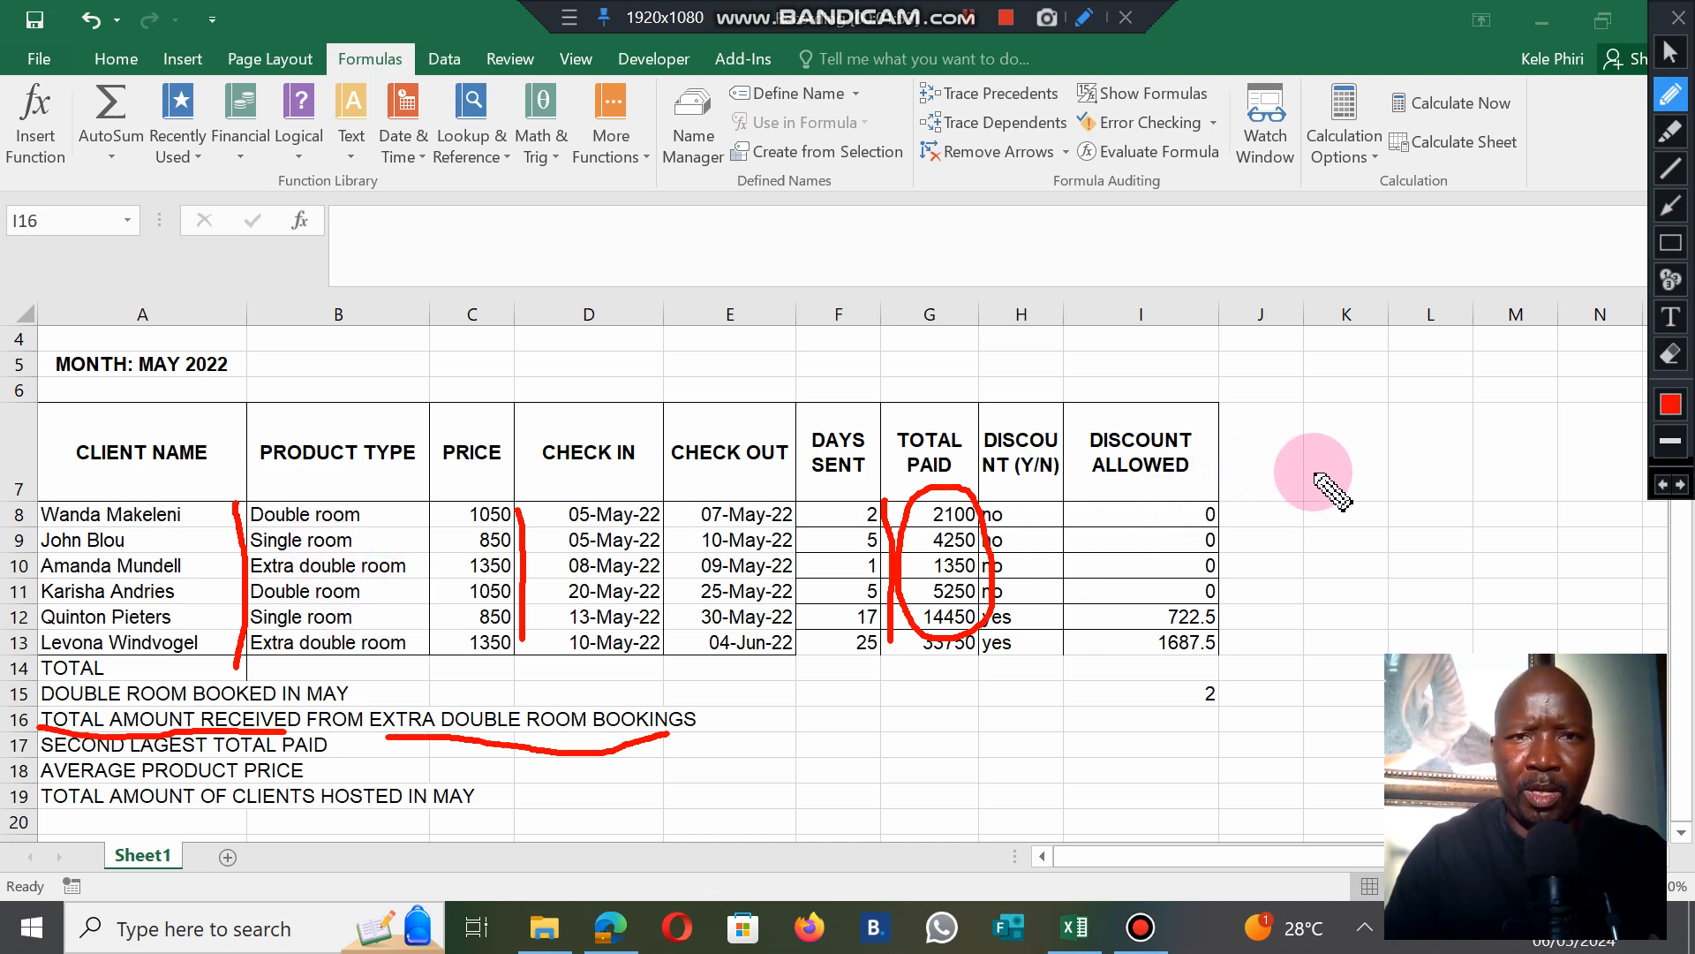
pyautogui.moveTo(1546, 411)
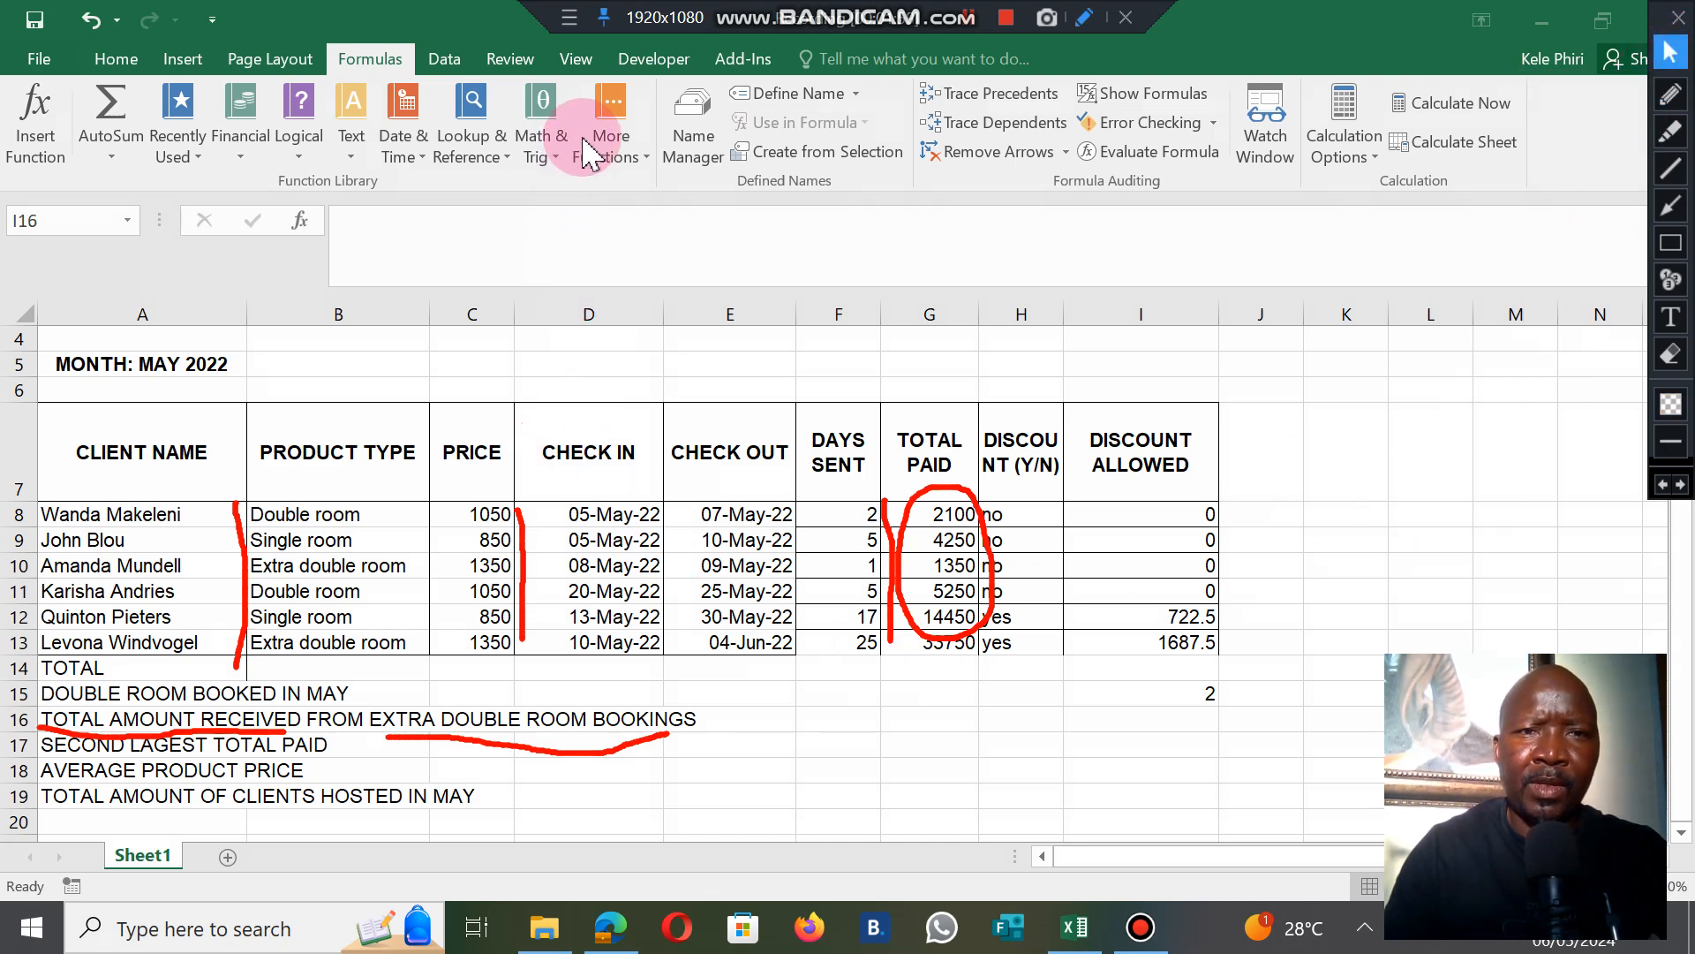
# Step: Select cell I16 and bring up the Math & Trig function list, scrolling toward SUMIF
pyautogui.click(1137, 718)
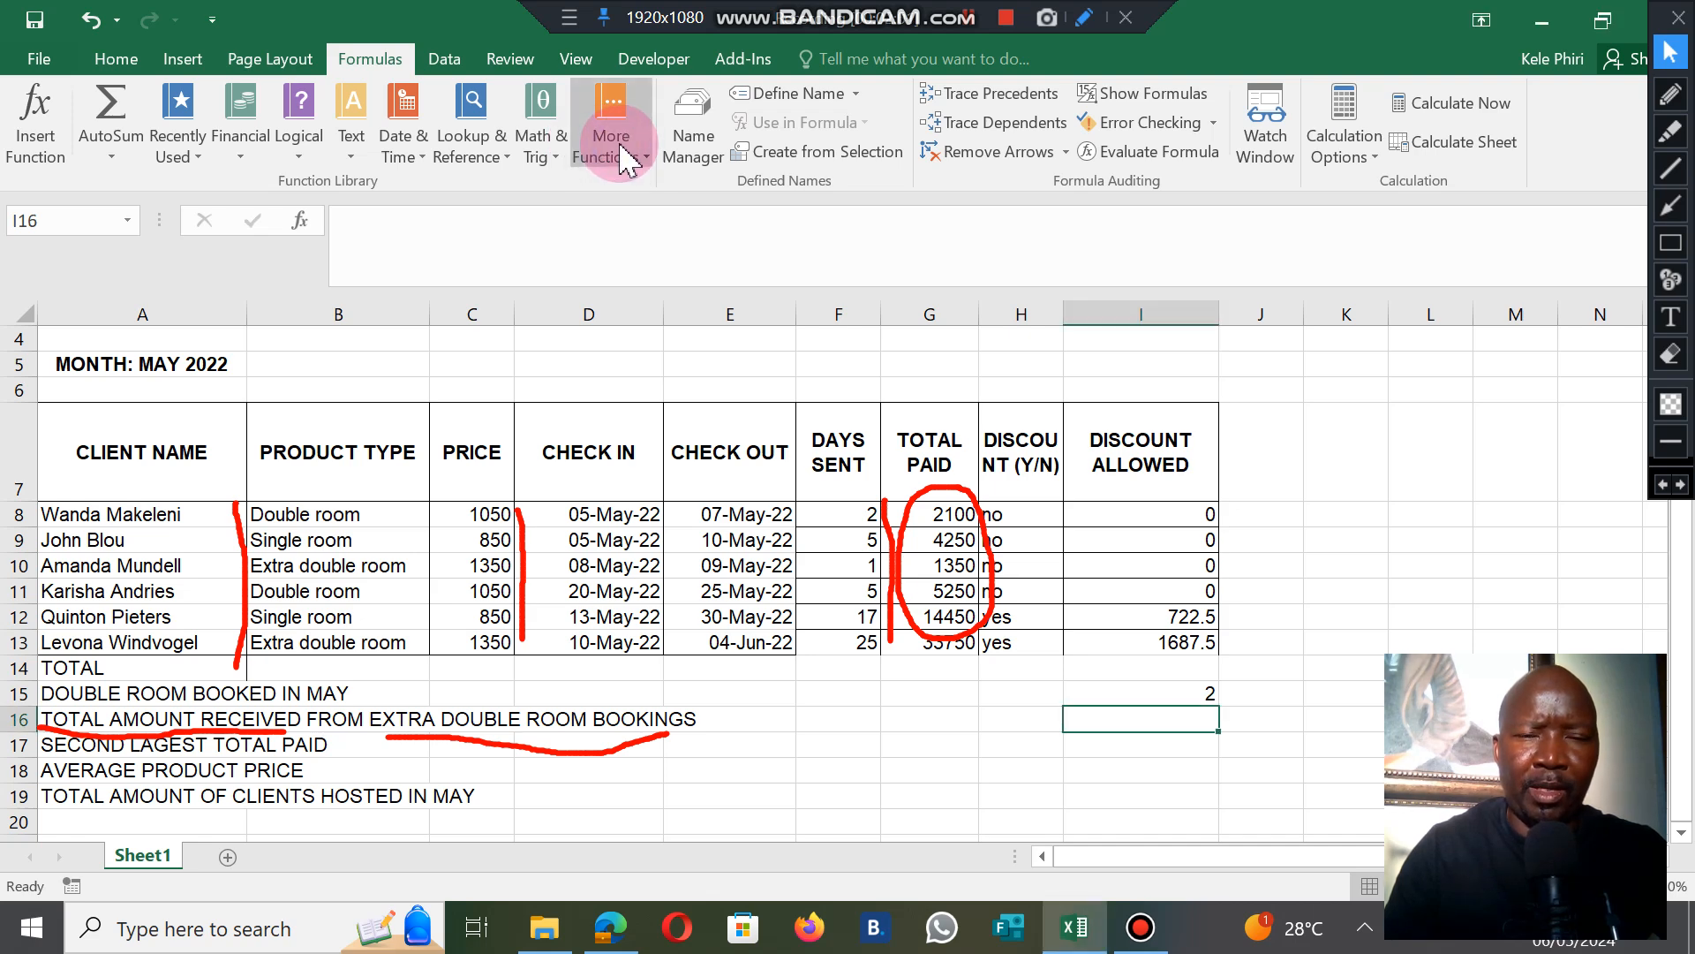
pyautogui.click(610, 121)
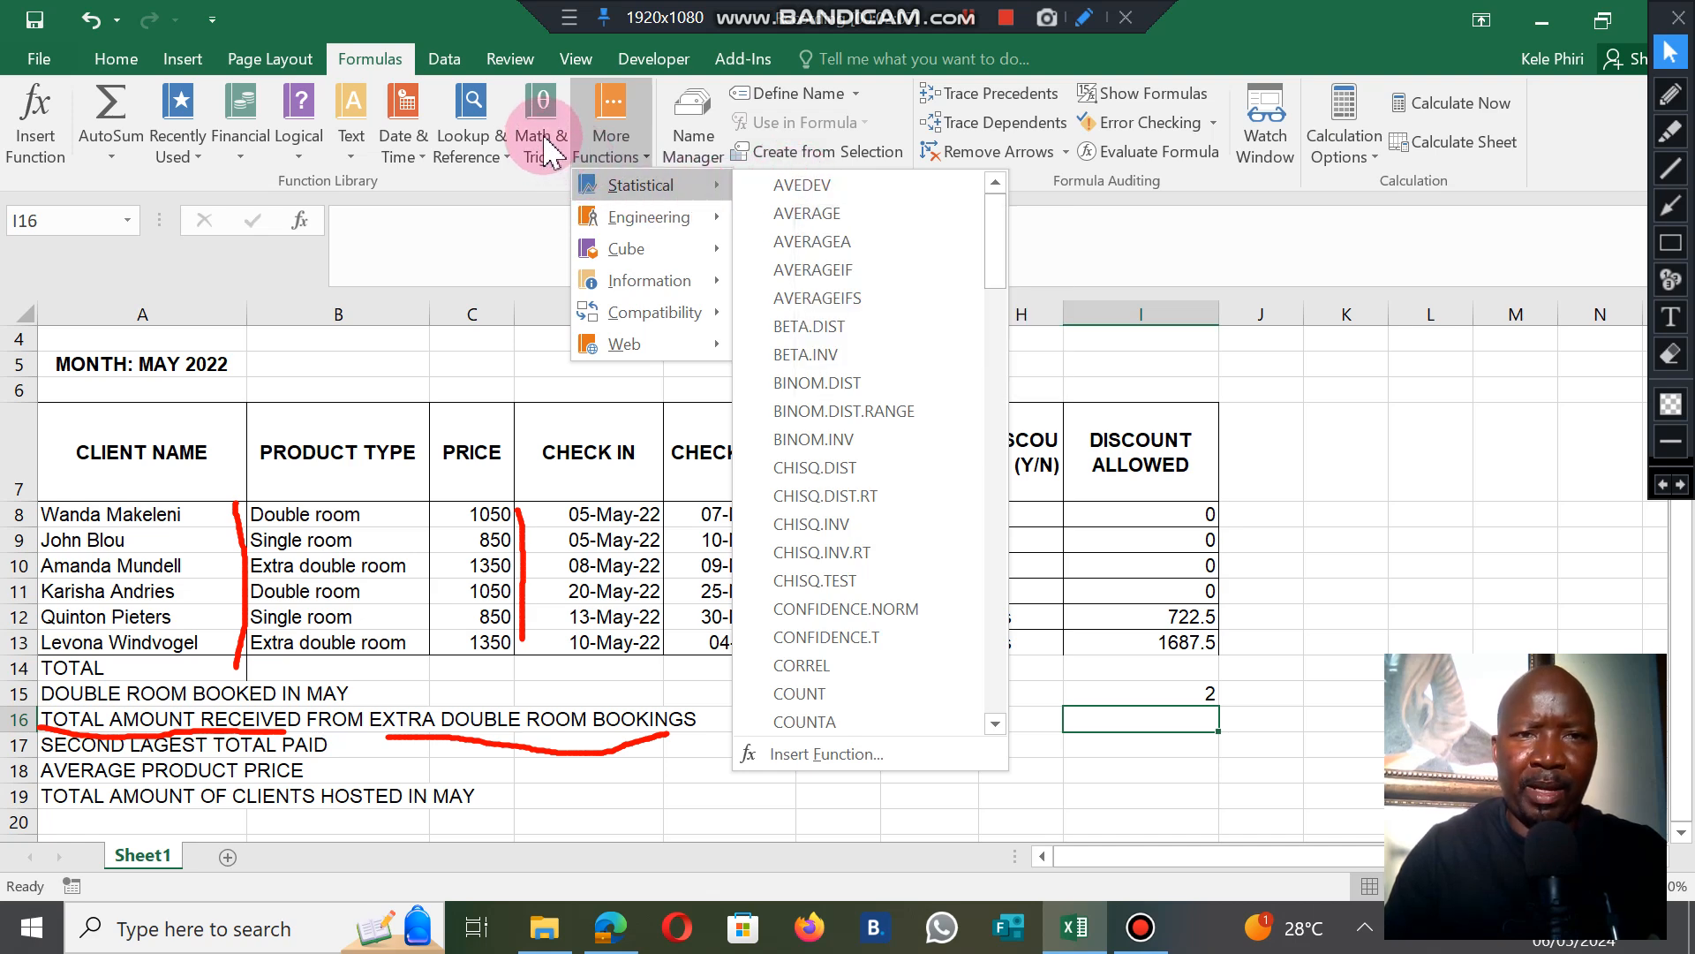
pyautogui.click(541, 122)
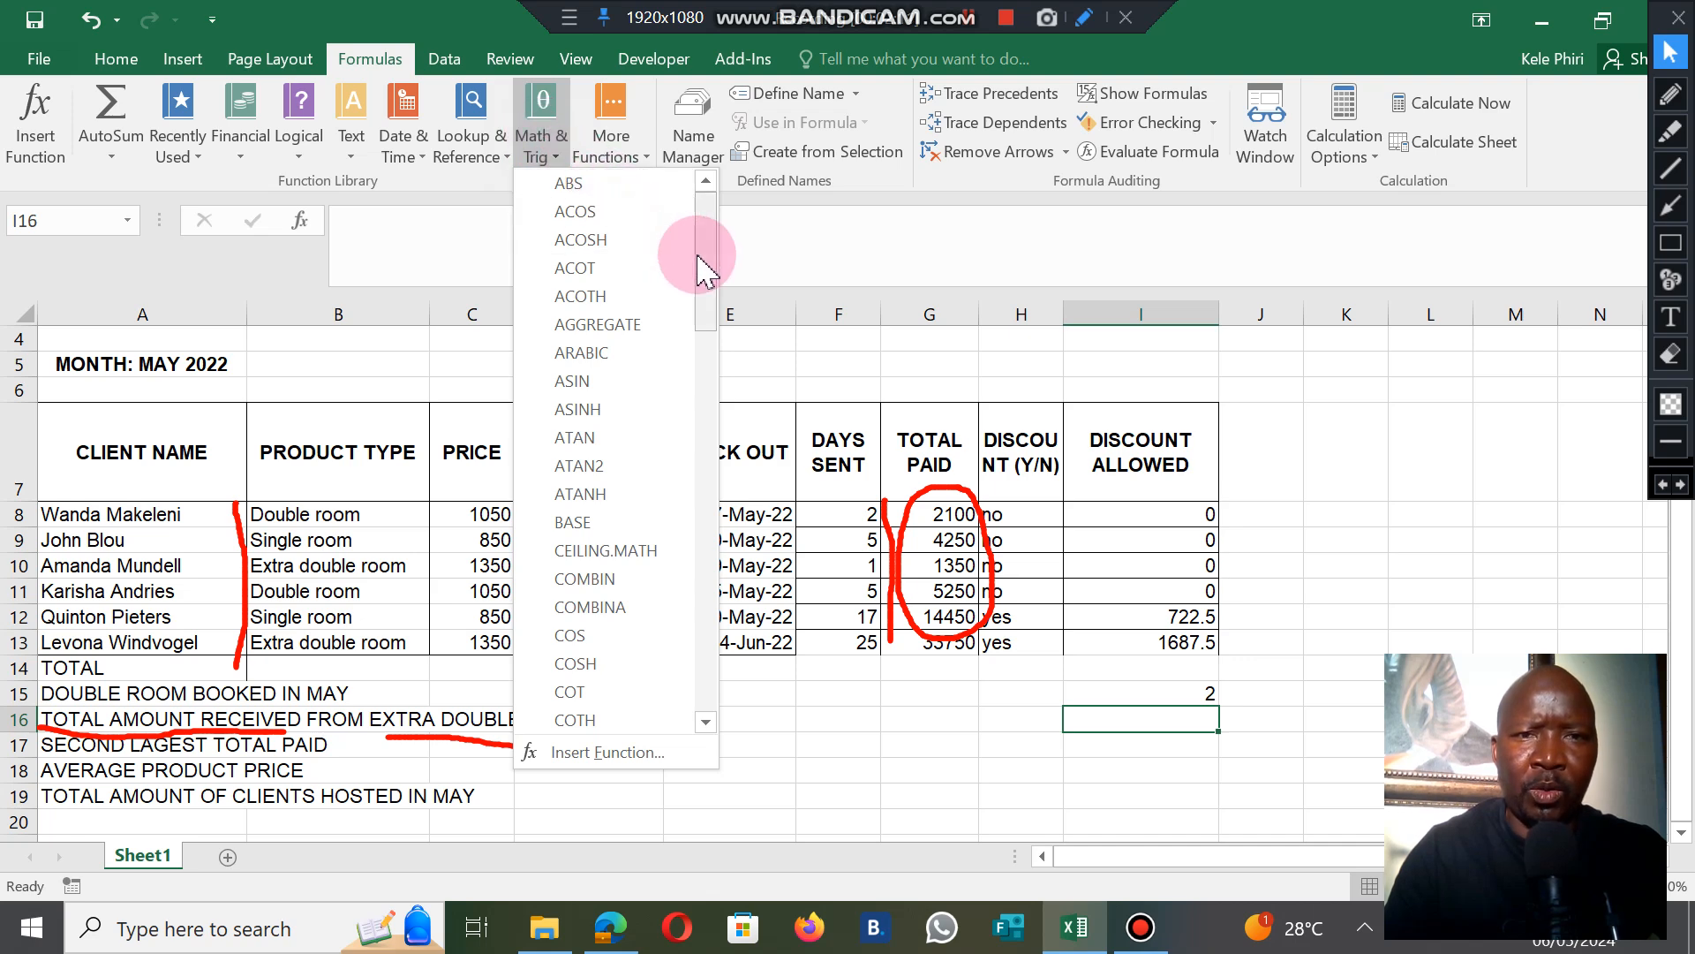
pyautogui.scroll(-3)
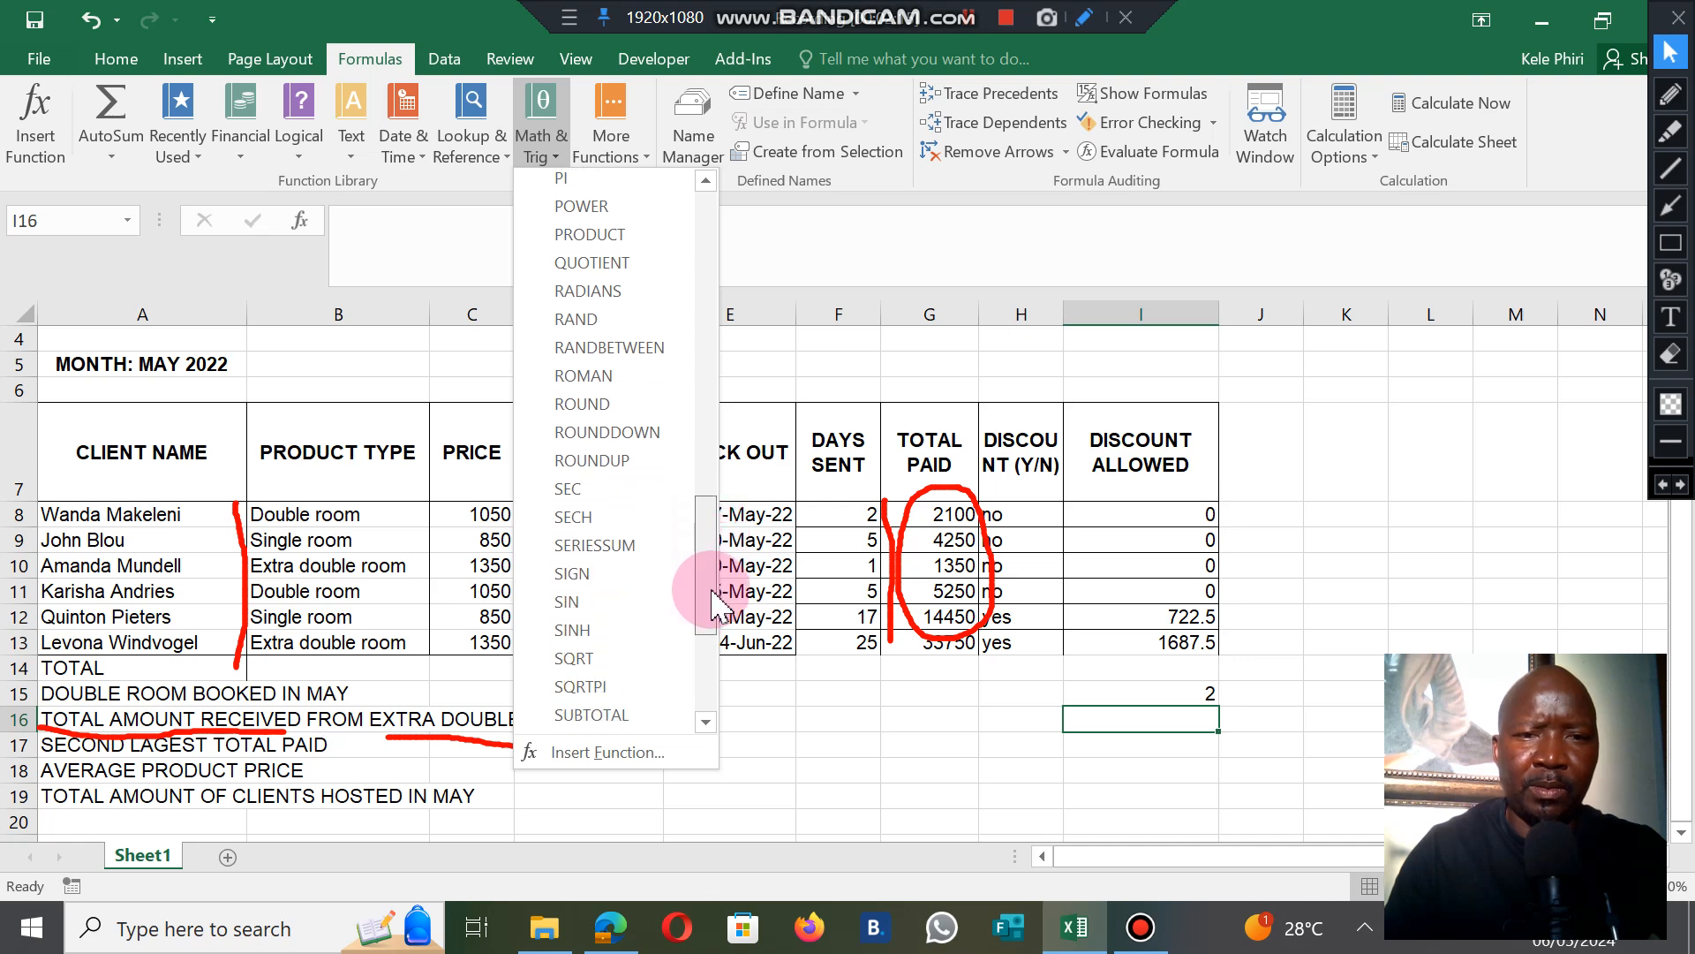
pyautogui.scroll(-3)
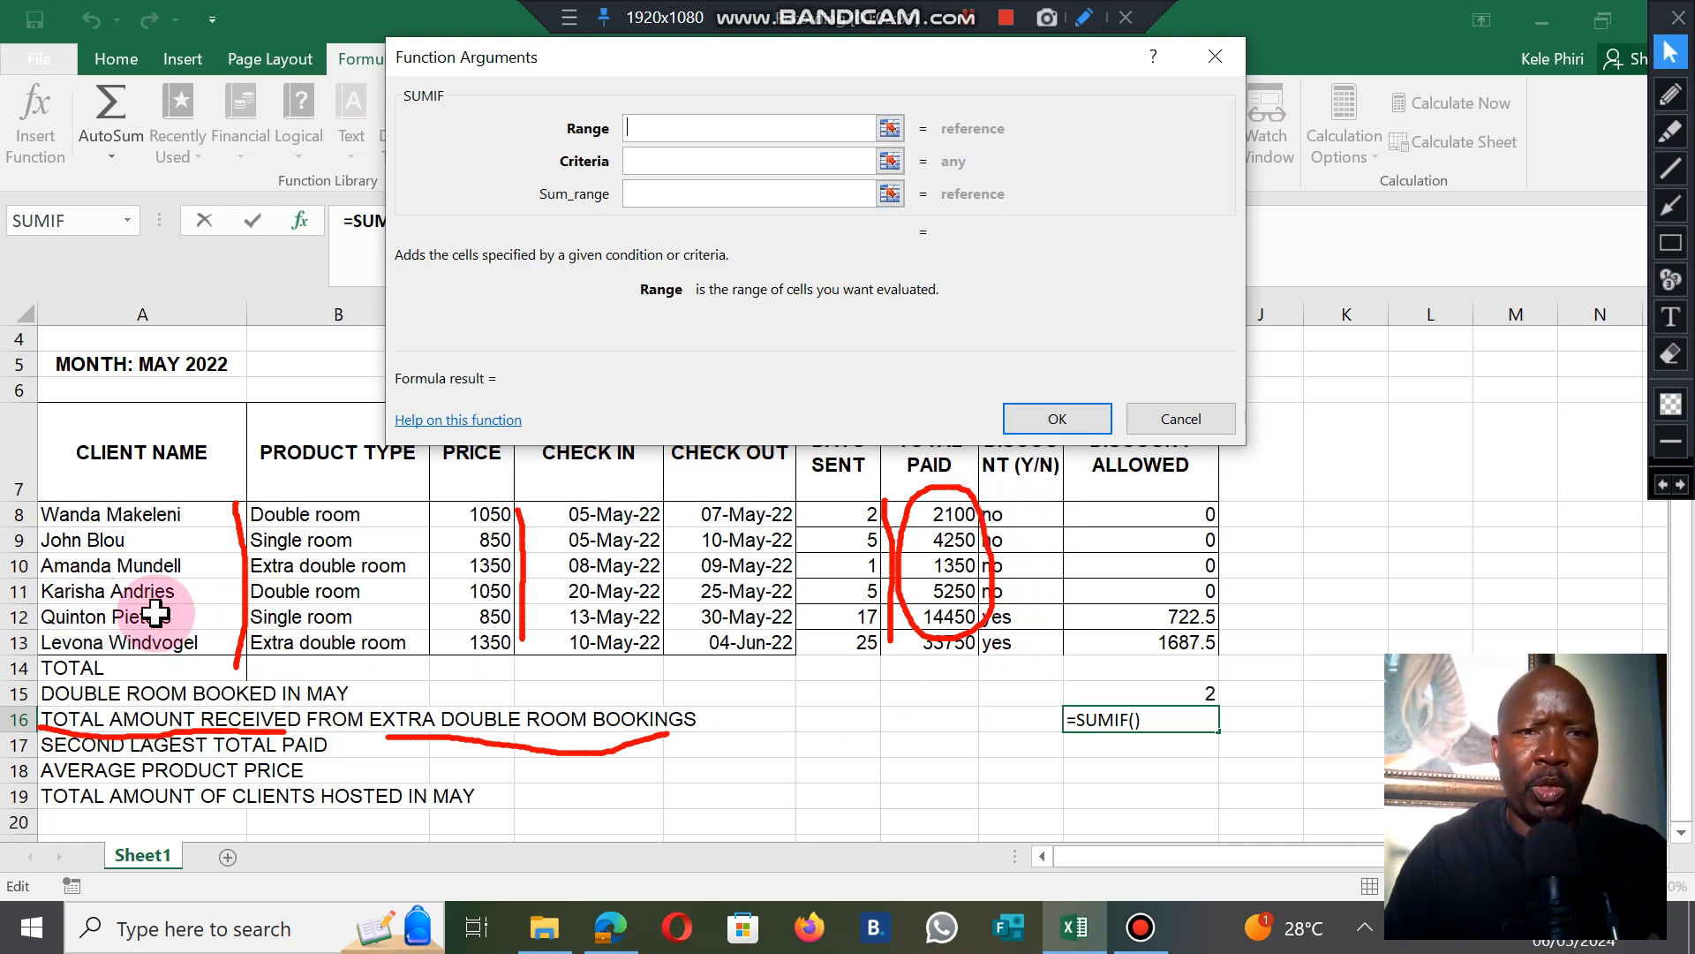
pyautogui.moveTo(443, 557)
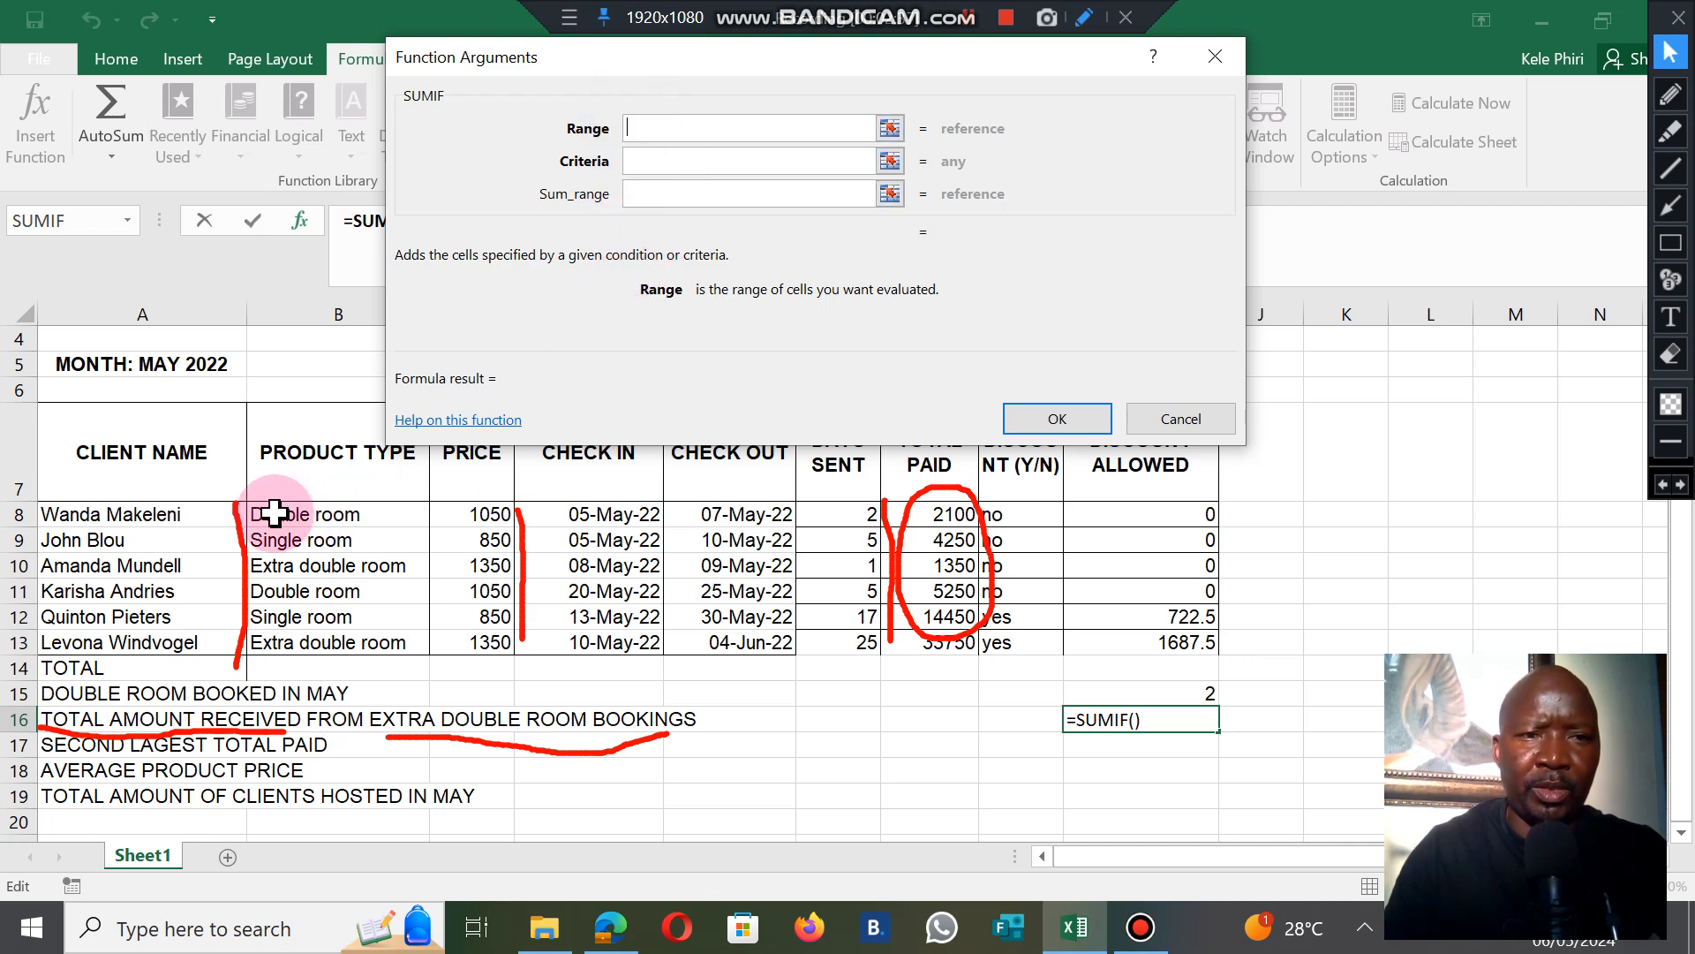
# Step: Set the SUMIF range to B8:G13 and enter the 'Extra double room' criterion
pyautogui.moveTo(275, 514); pyautogui.dragTo(632, 539)
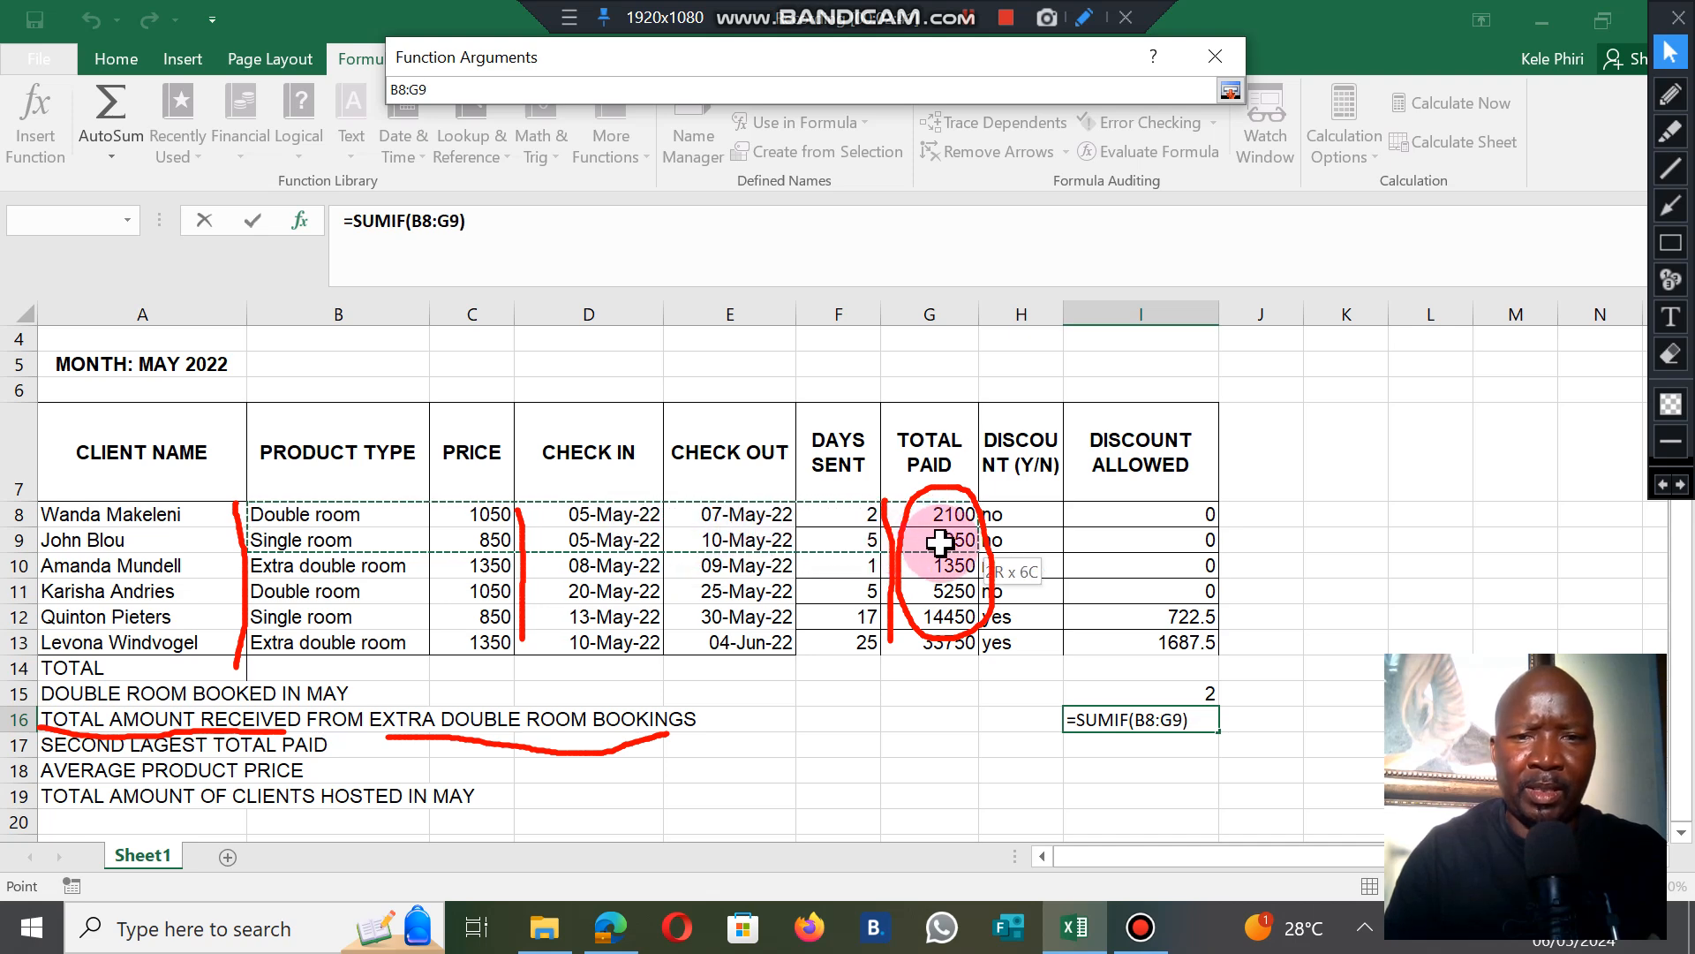
pyautogui.moveTo(929, 540); pyautogui.dragTo(928, 642)
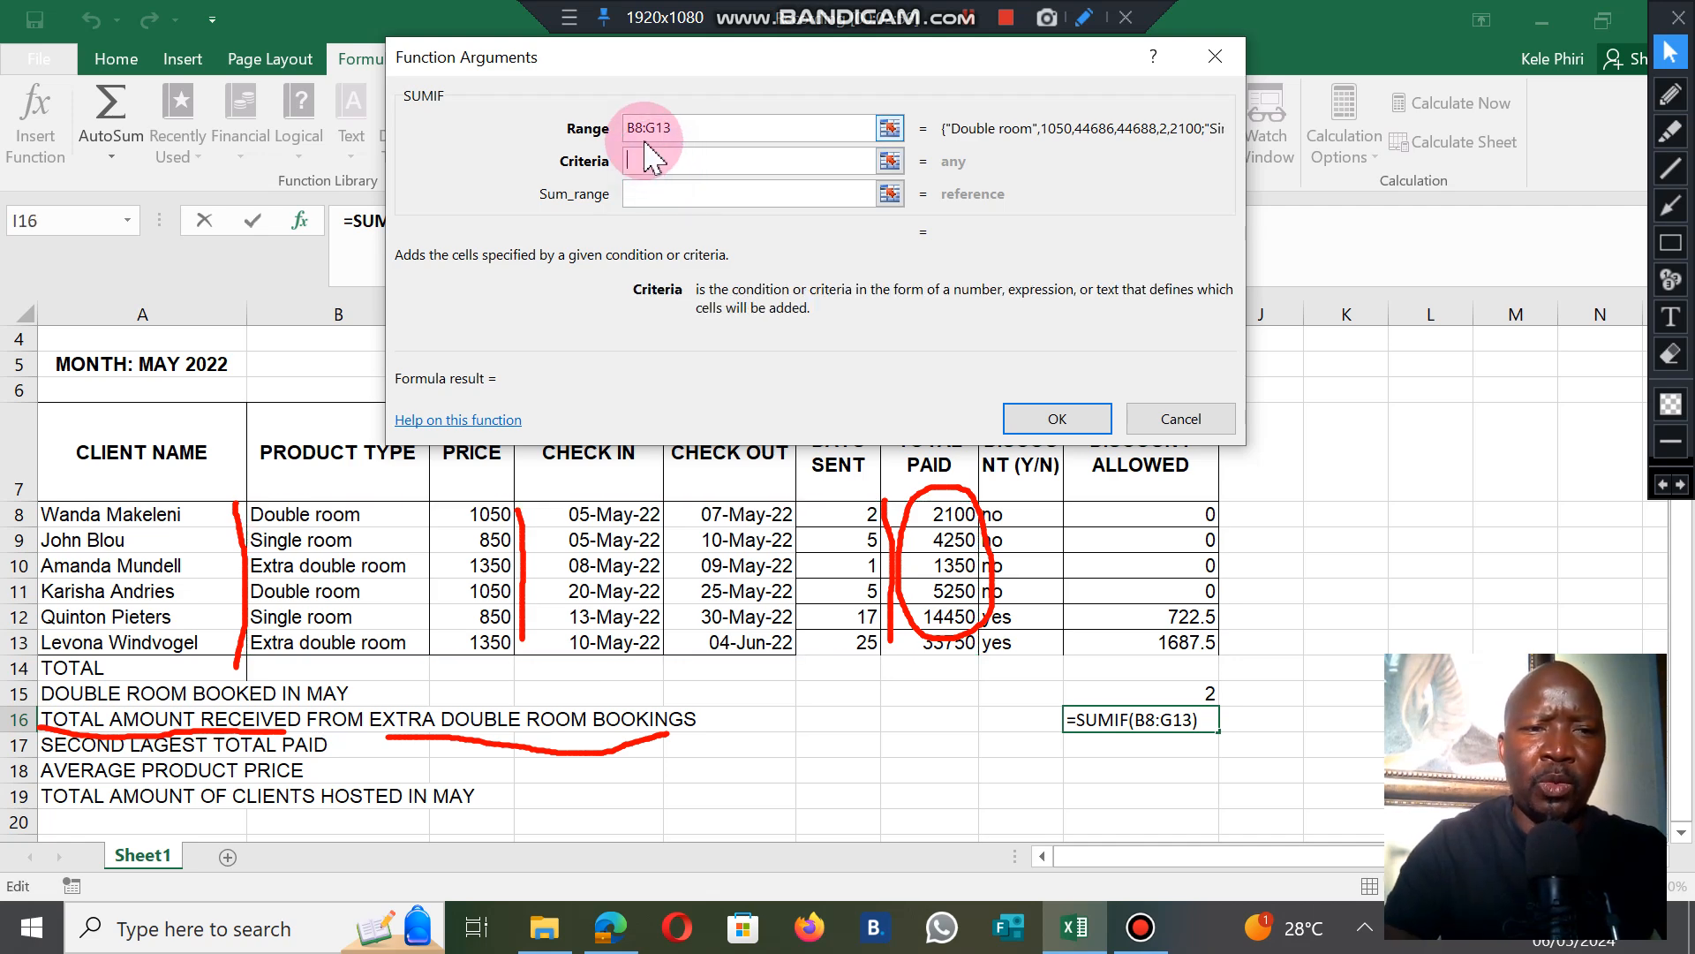
pyautogui.write('E')
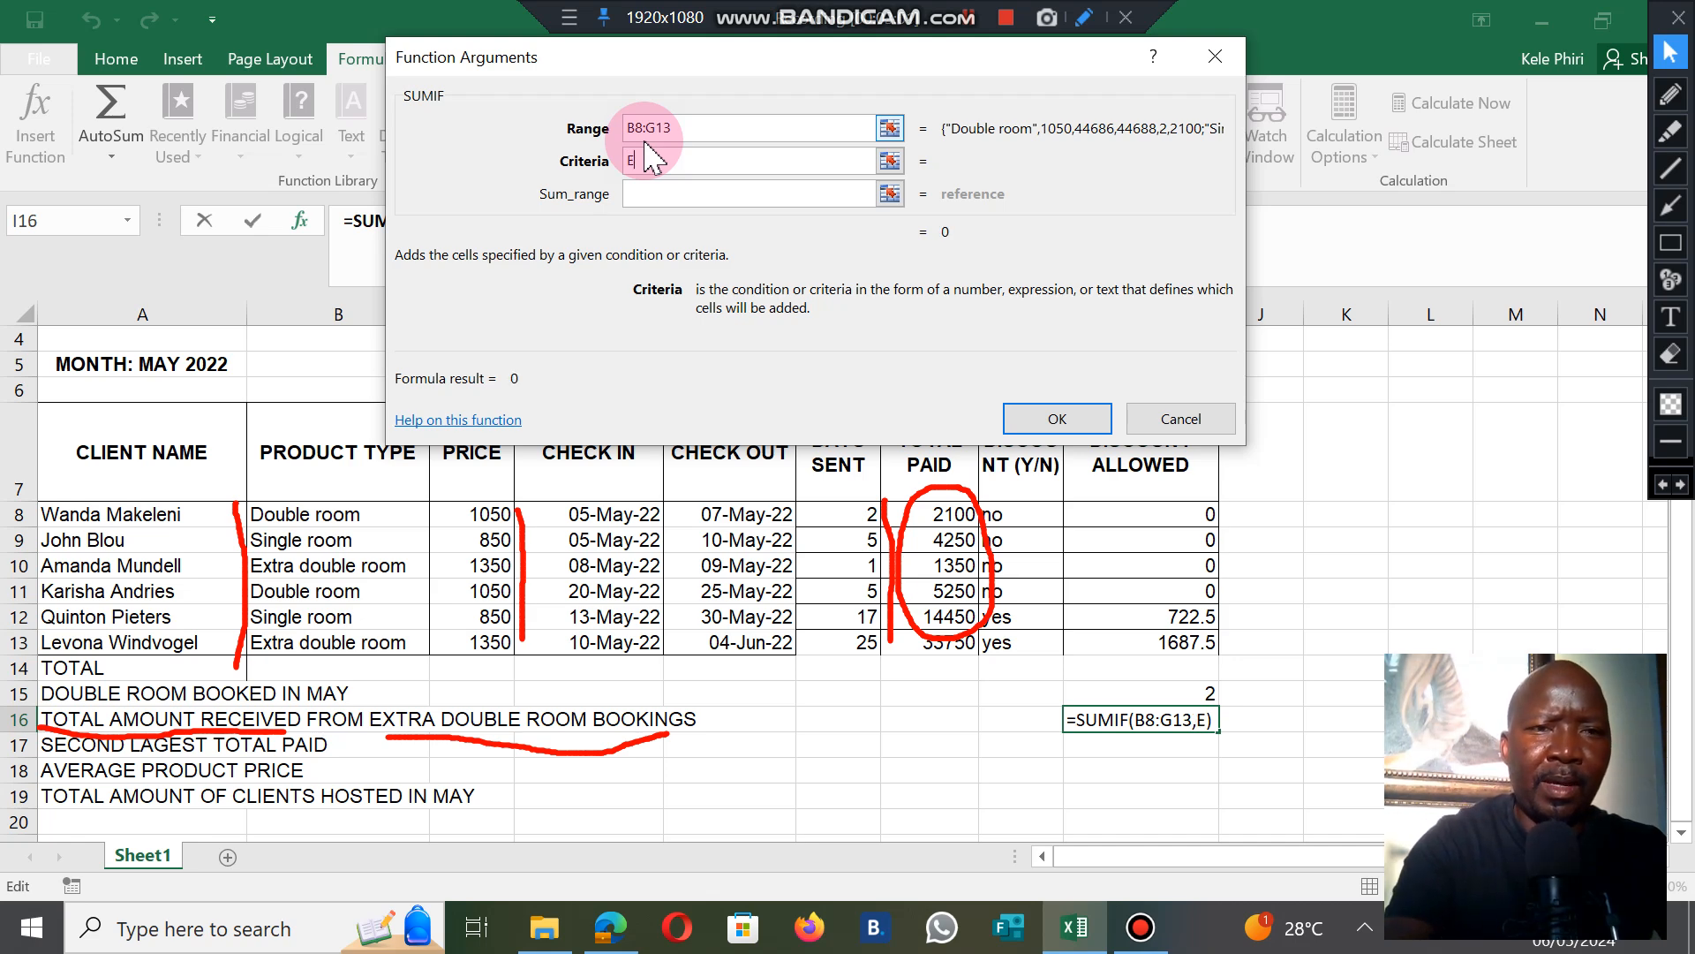
pyautogui.write('xtra')
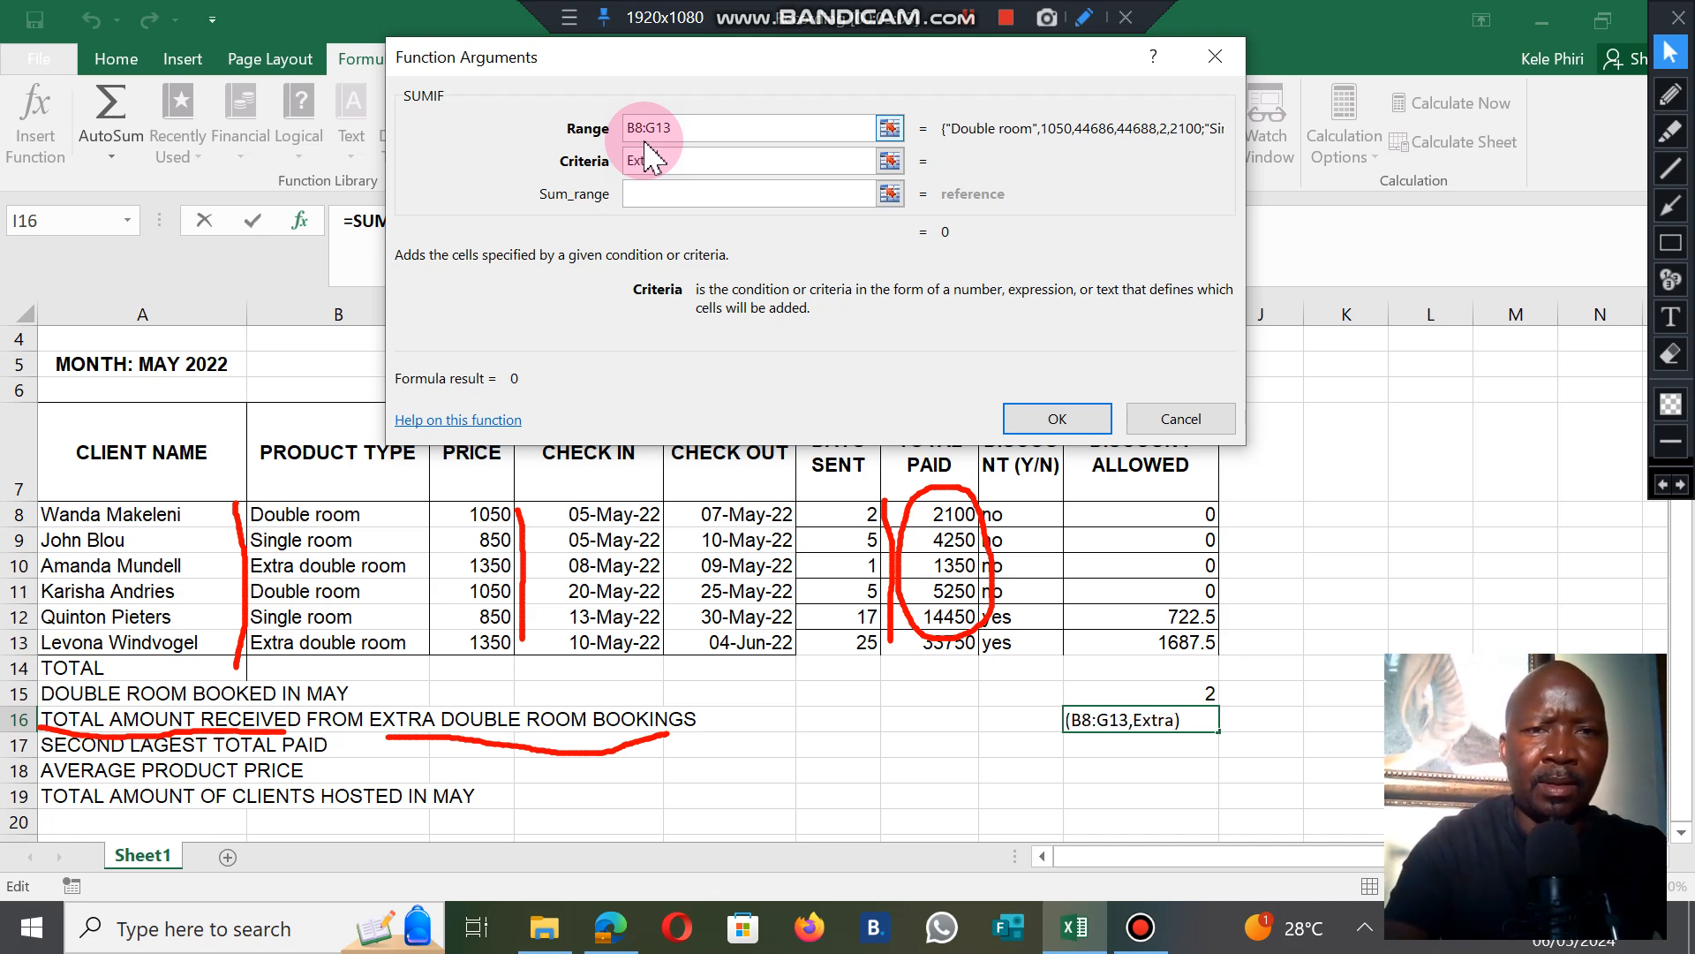
pyautogui.write('ble room')
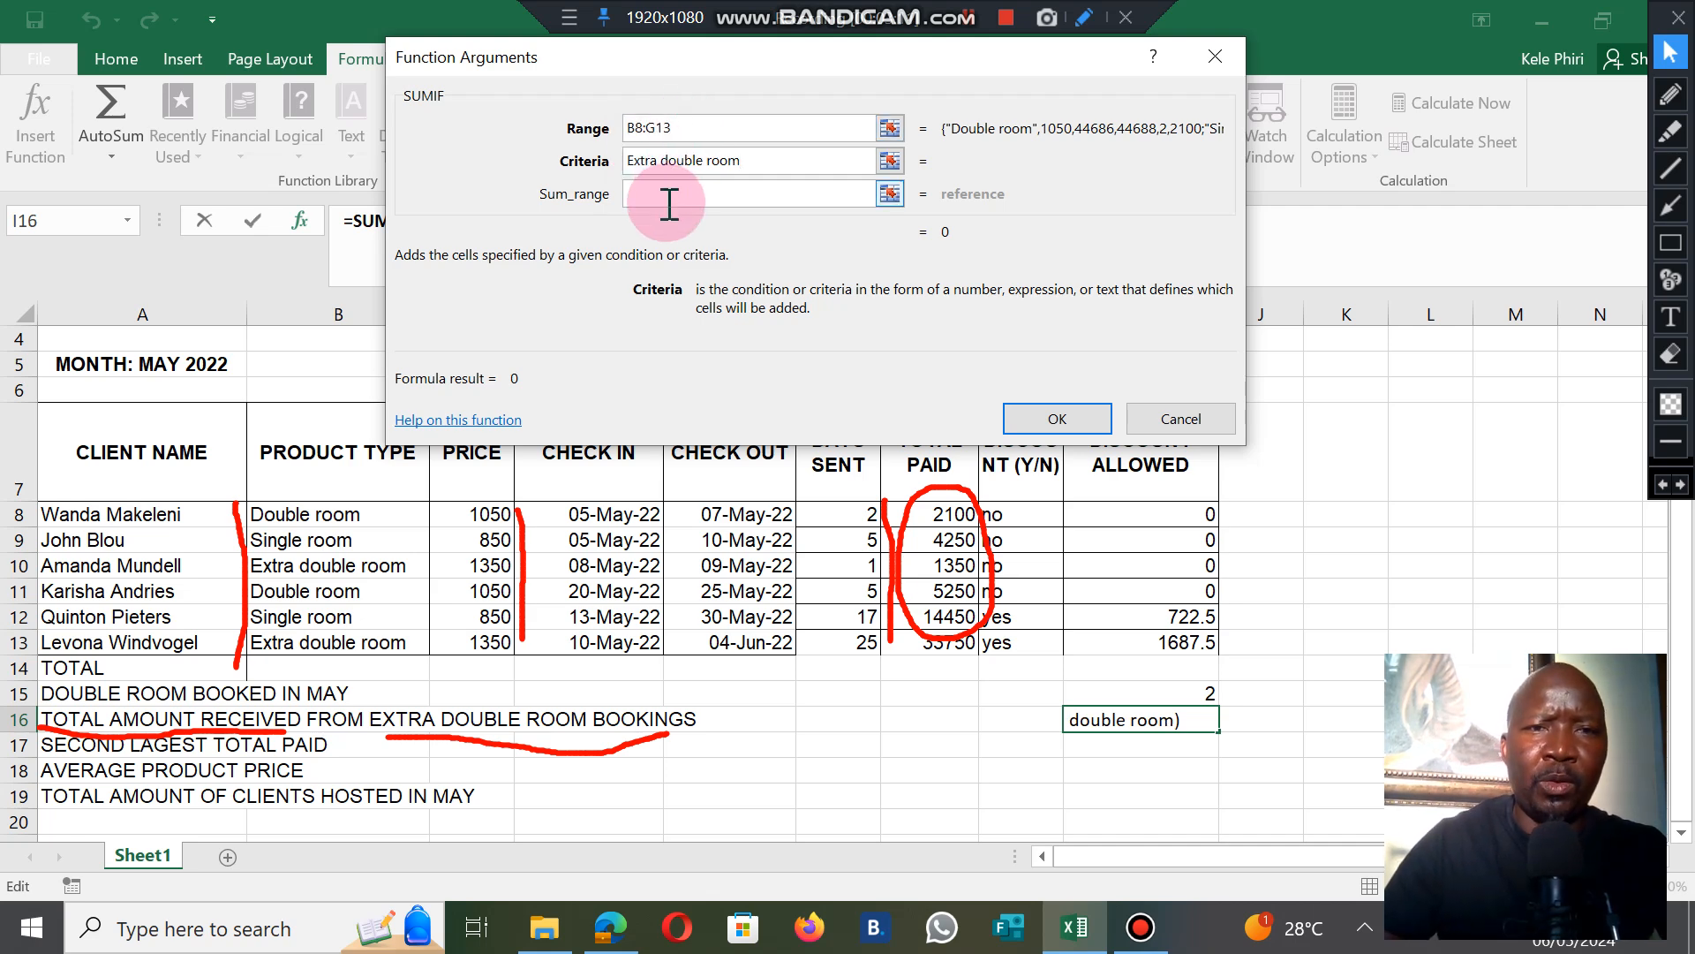
pyautogui.moveTo(652, 192)
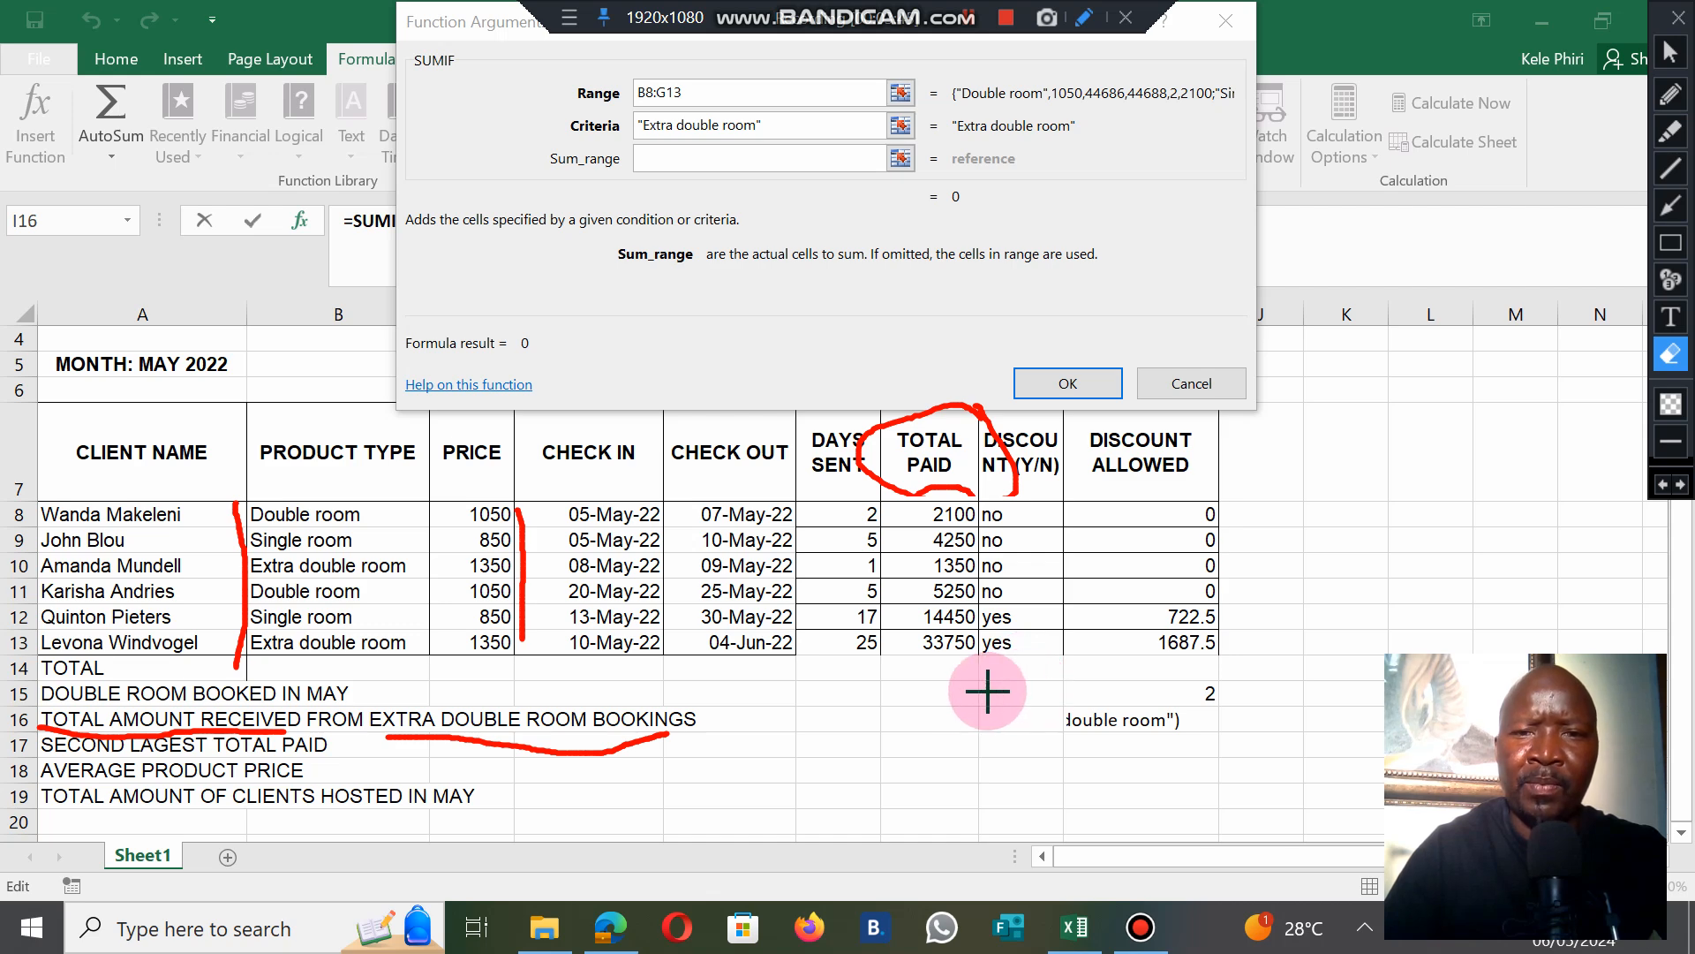
pyautogui.moveTo(1472, 127)
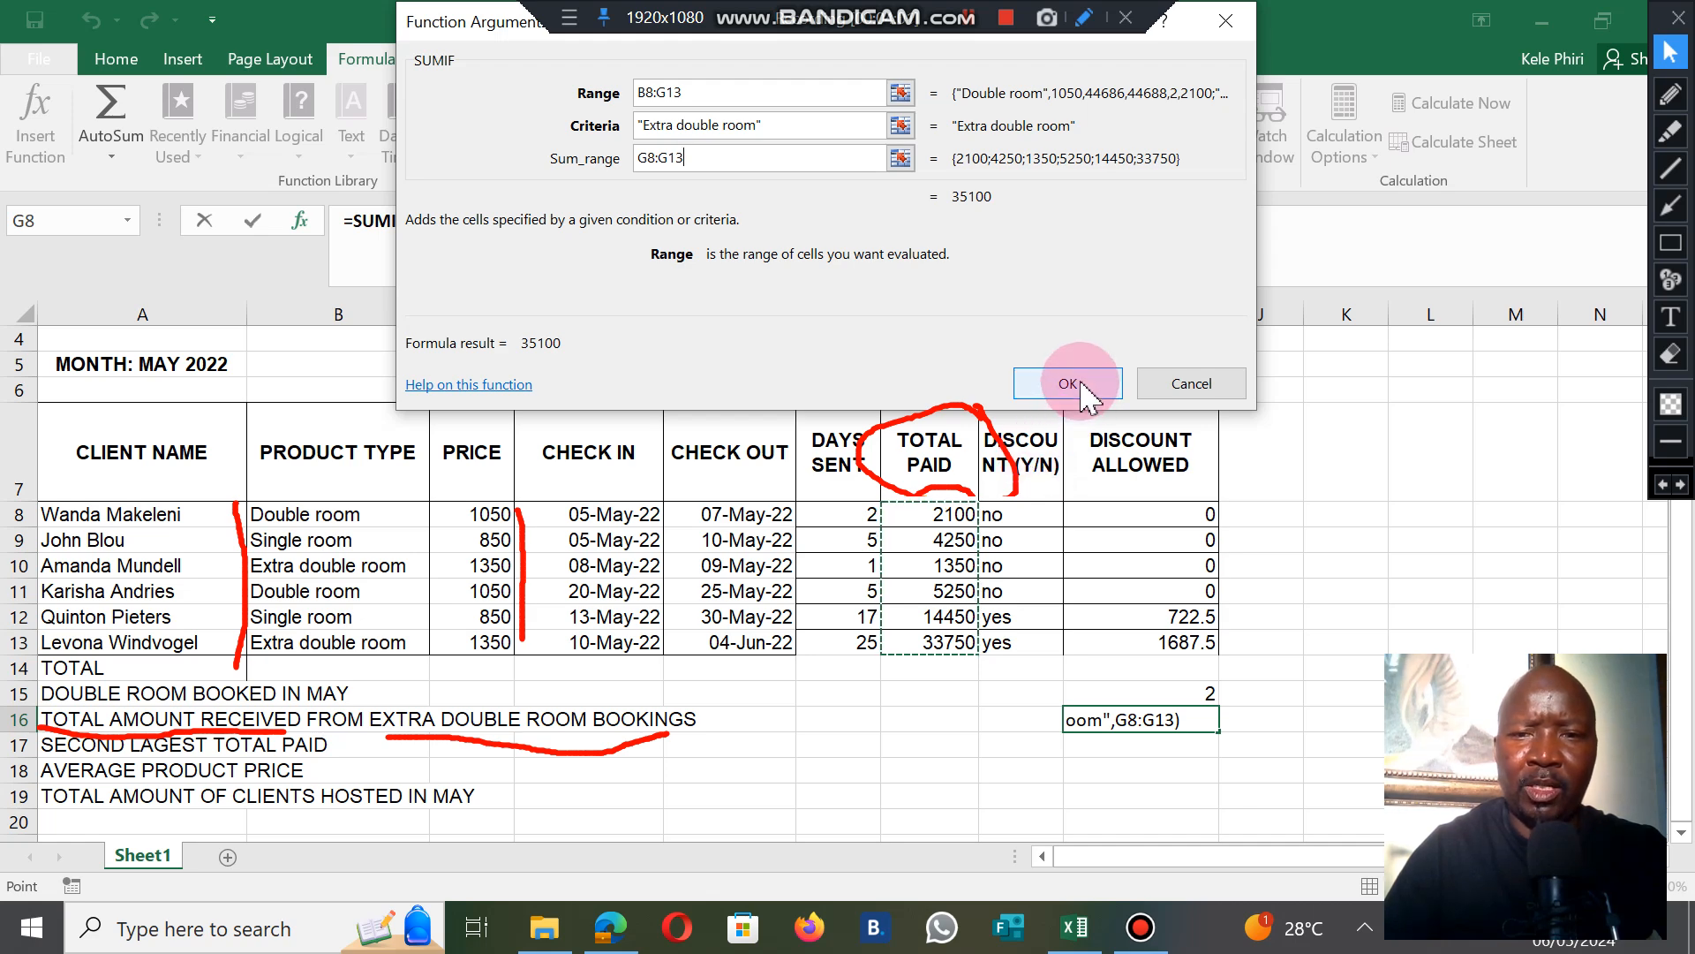
# Step: Confirm =SUMIF(B8:G13,"Extra double room",G8:G13) into I16, showing 35100
pyautogui.click(1067, 383)
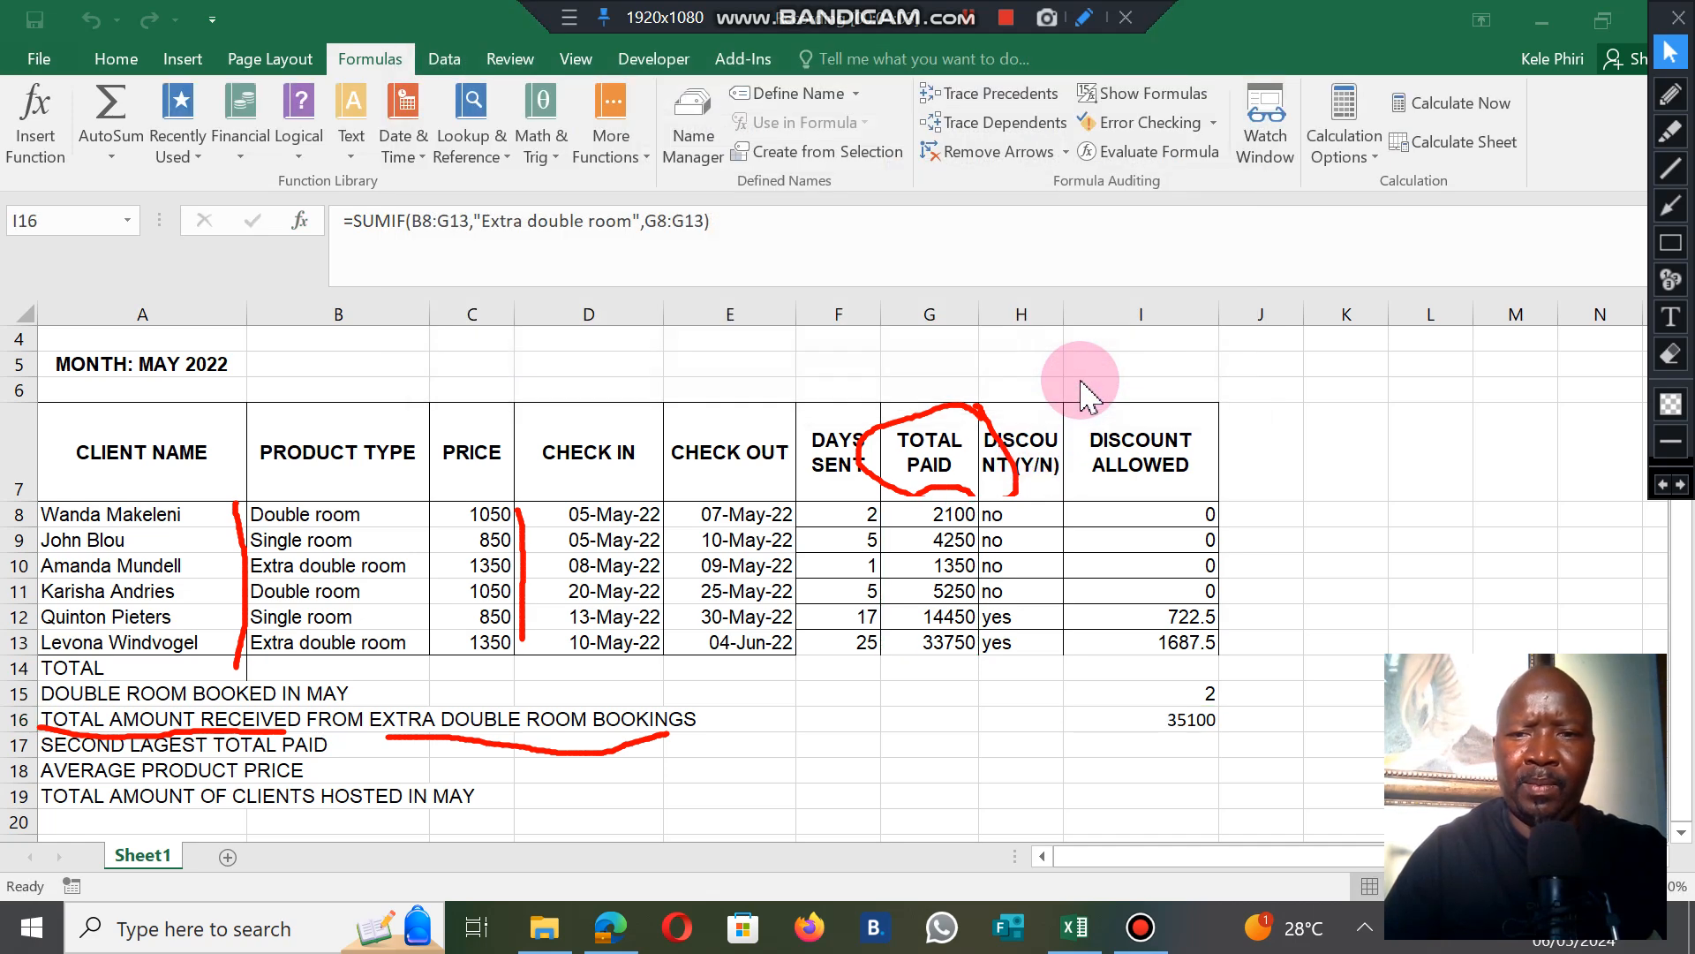
pyautogui.moveTo(1233, 746)
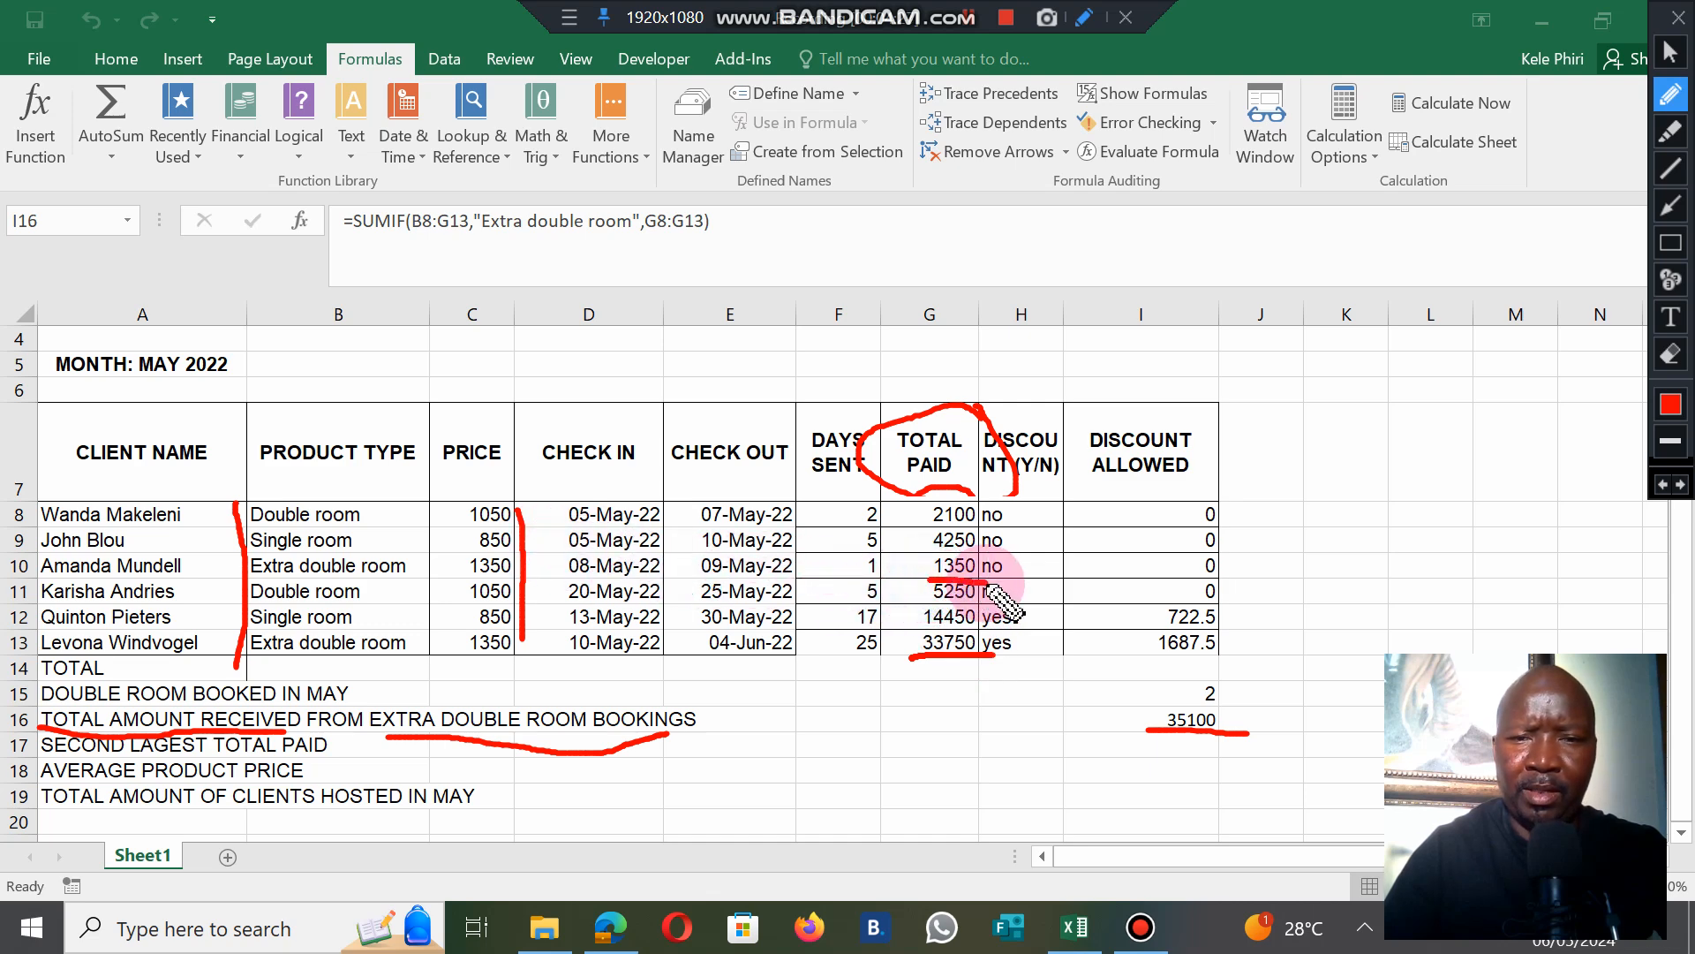
pyautogui.moveTo(1503, 351)
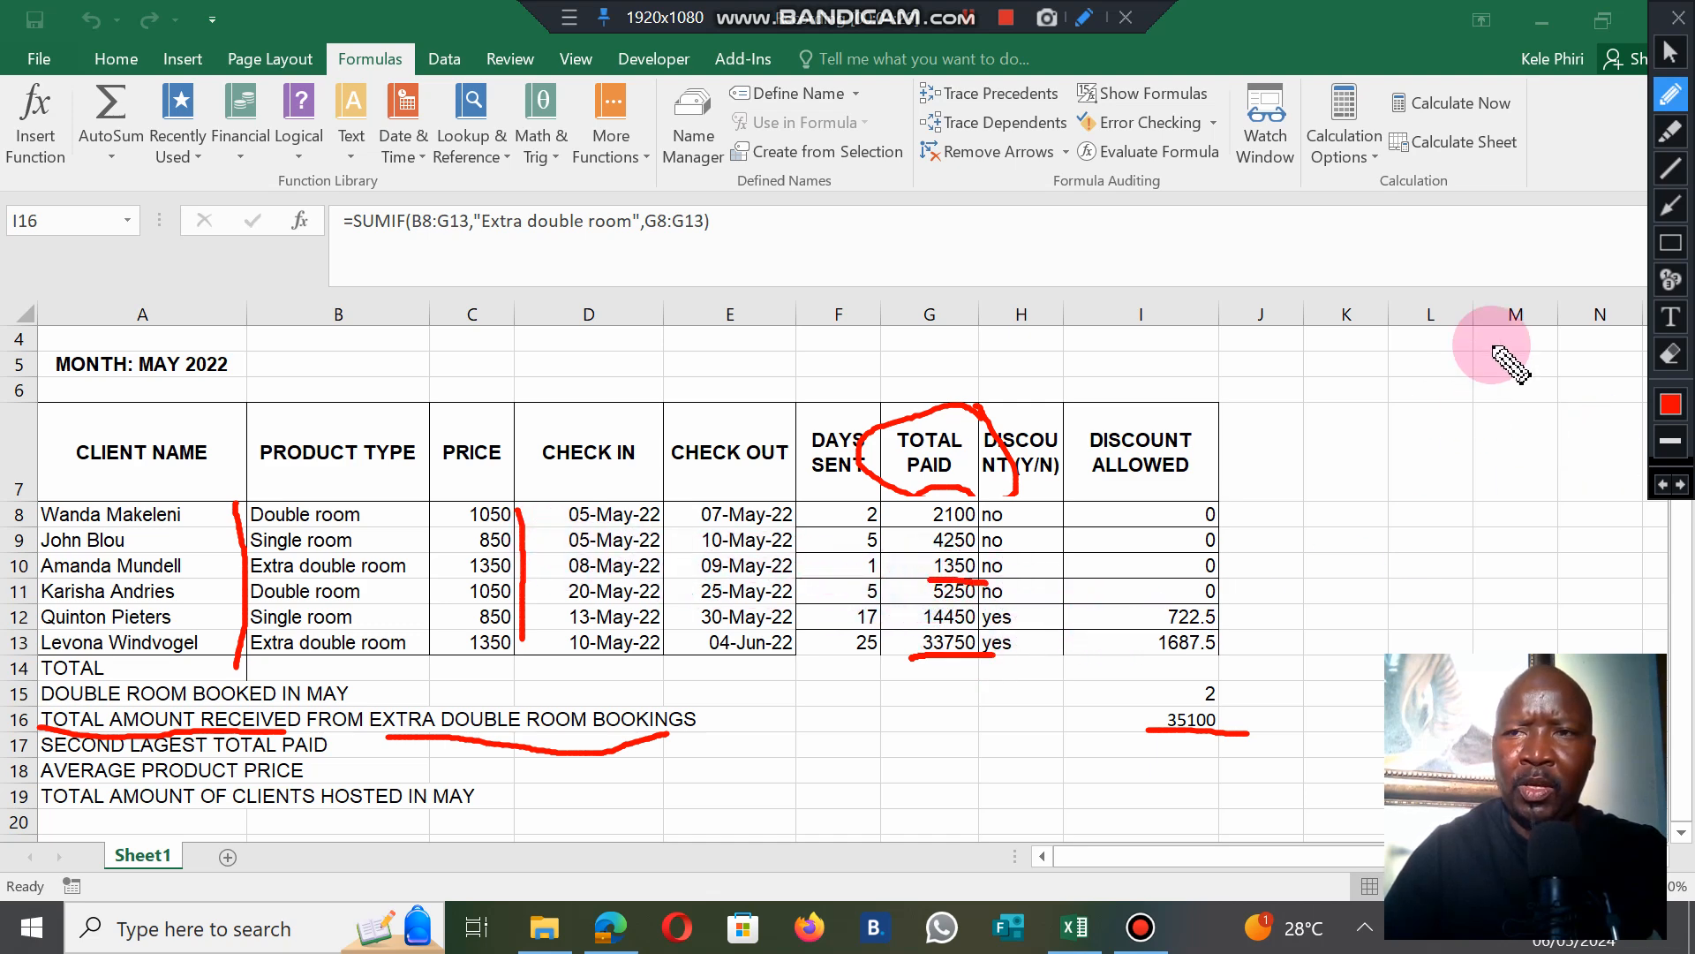
pyautogui.moveTo(1502, 427)
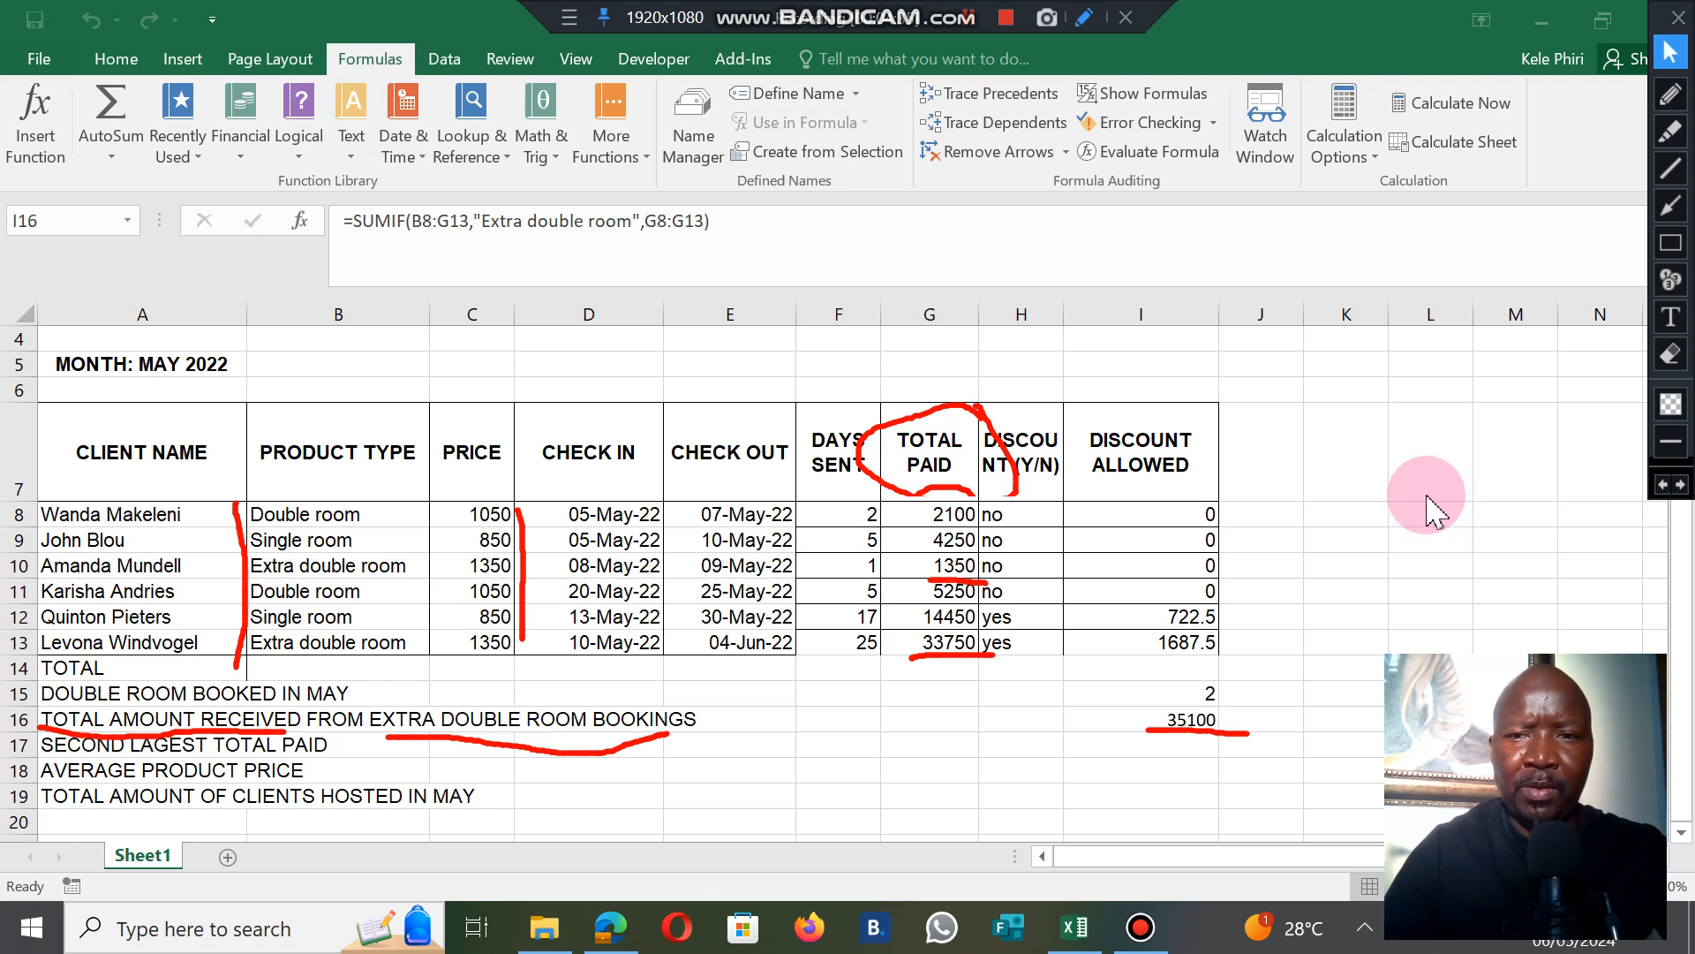
pyautogui.moveTo(1328, 530)
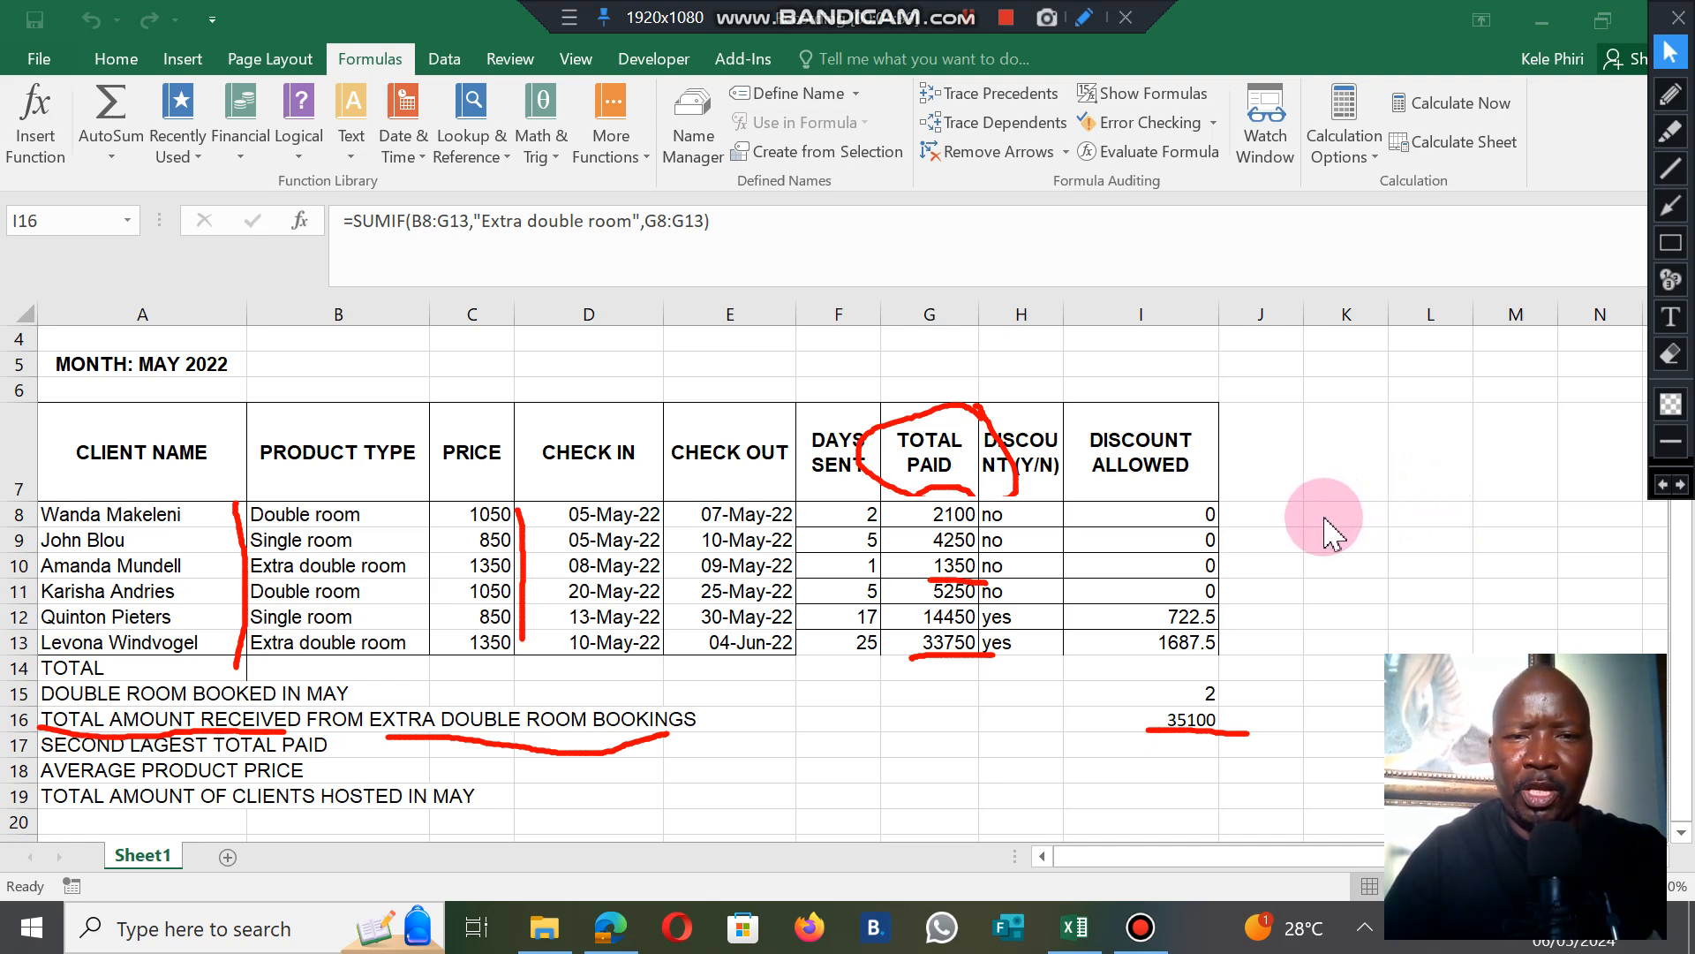
pyautogui.moveTo(1328, 526)
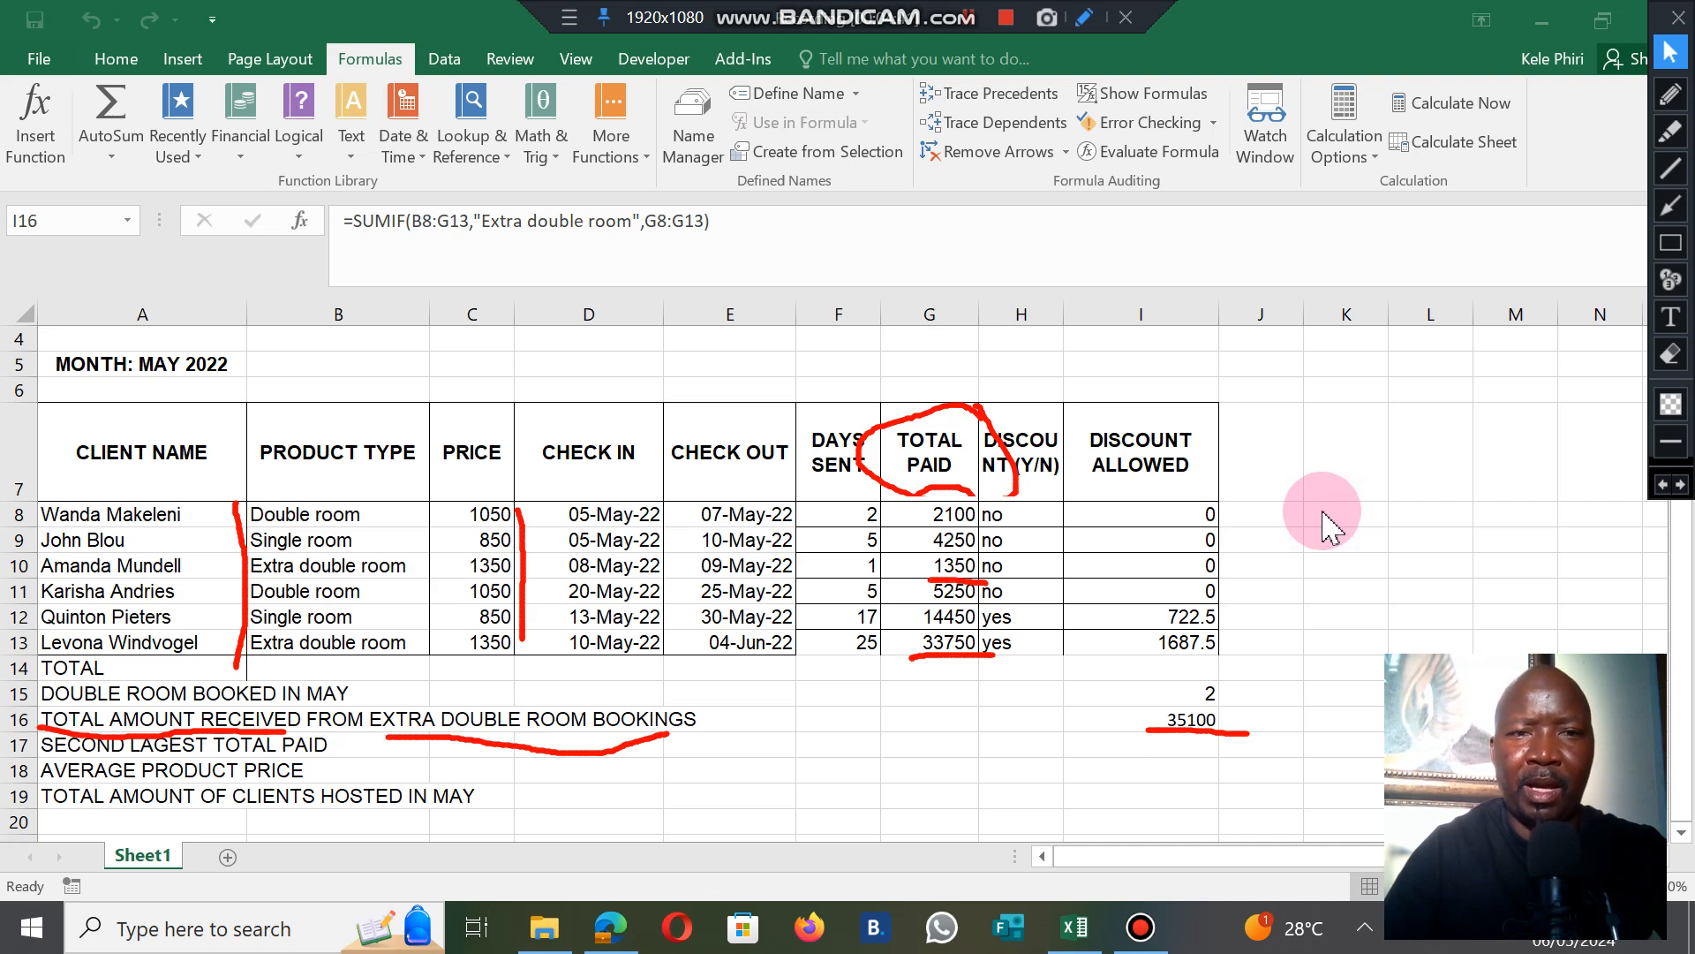